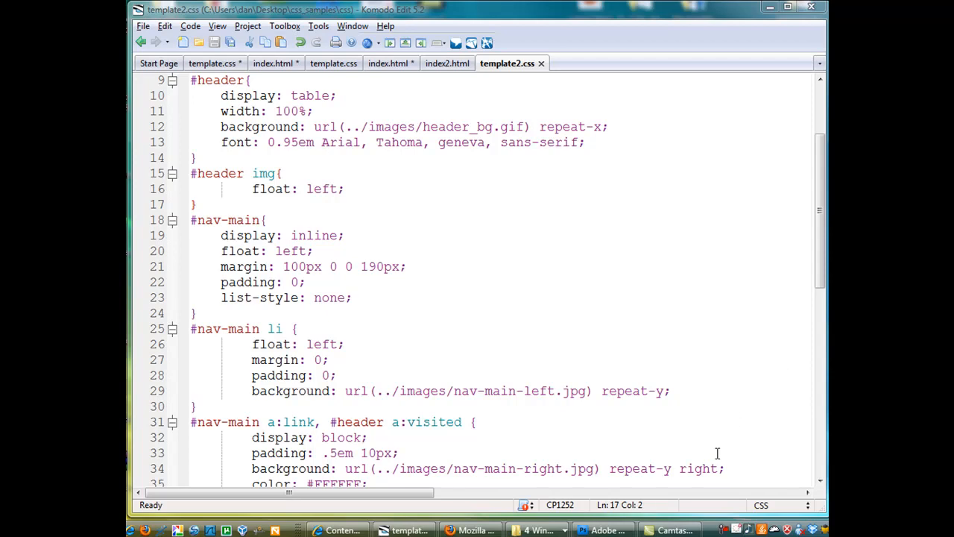
Step: Preview the Apollo page in the browser, scrolling down to the nav bar area
{"action": "left_click", "coordinate": [471, 530]}
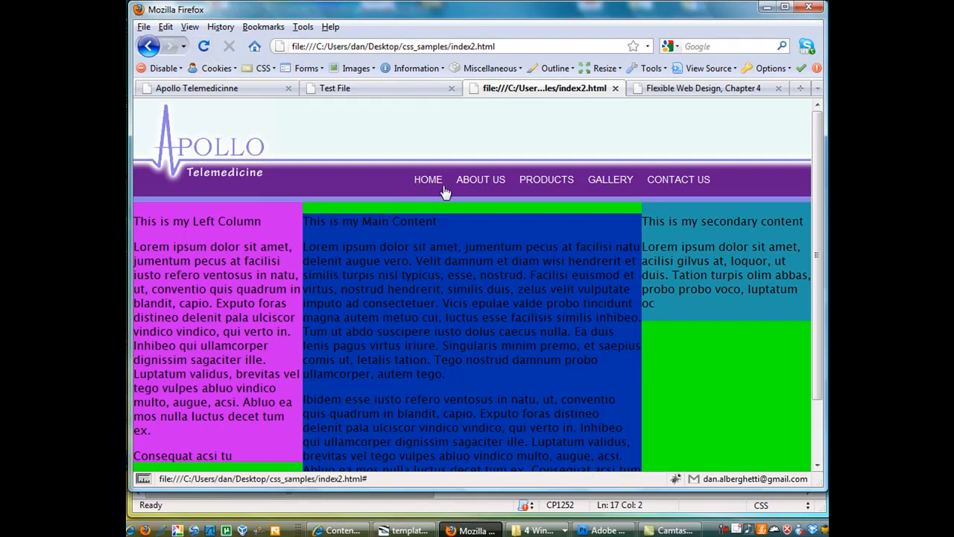
{"action": "mouse_move", "coordinate": [698, 185]}
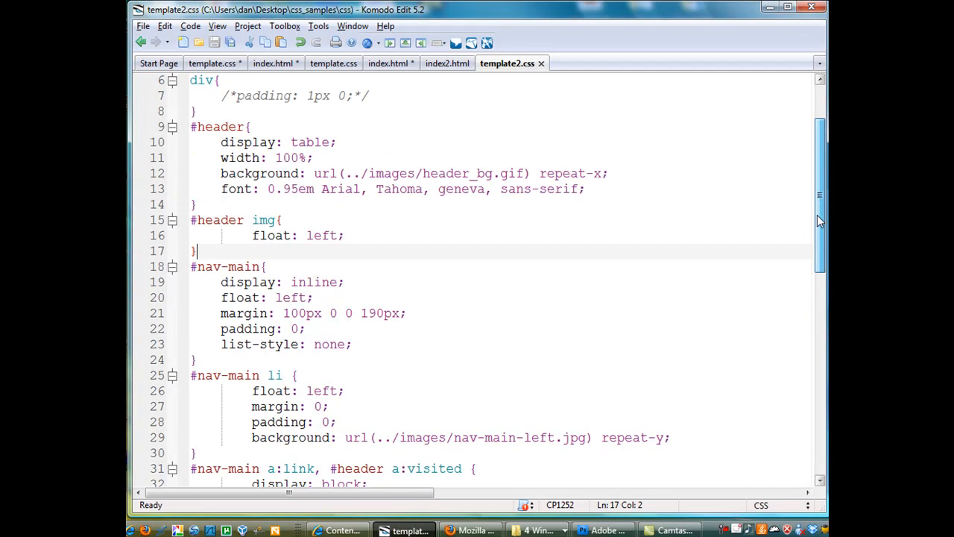
{"action": "scroll", "scroll_direction": "down", "scroll_amount": 3}
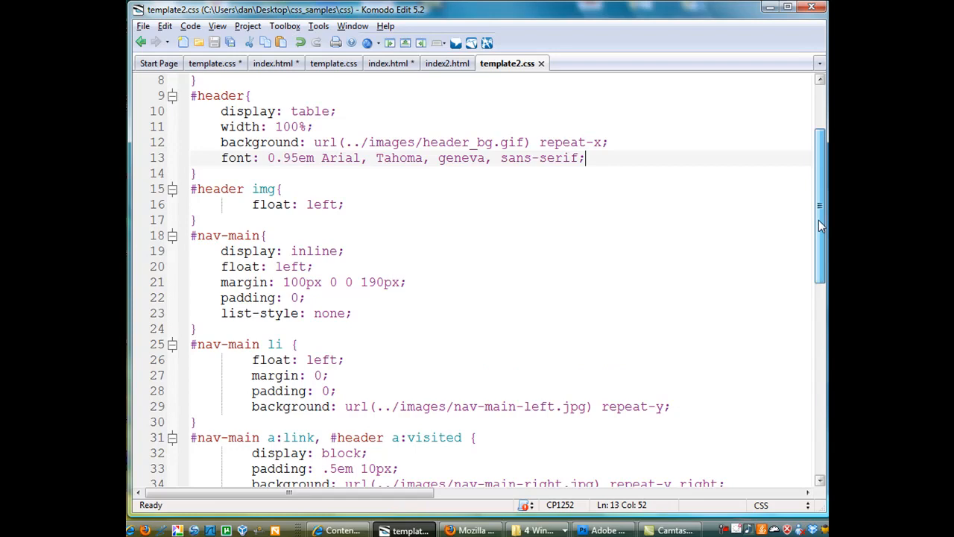
{"action": "scroll", "scroll_direction": "down", "scroll_amount": 3}
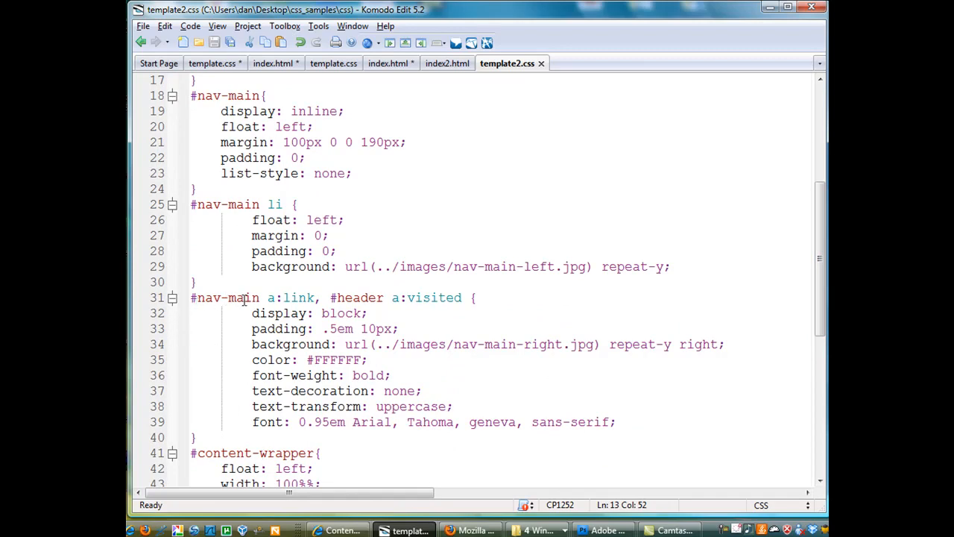
Step: Remove '#header' from line 31 so the selector reads '#nav-main a:link, a:visited'
{"action": "double_click", "coordinate": [271, 298]}
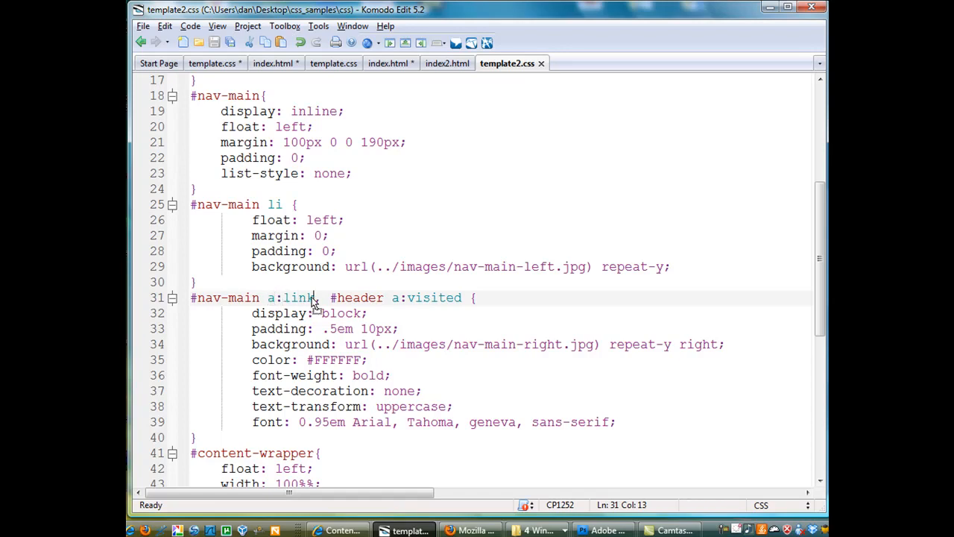
{"action": "double_click", "coordinate": [299, 298]}
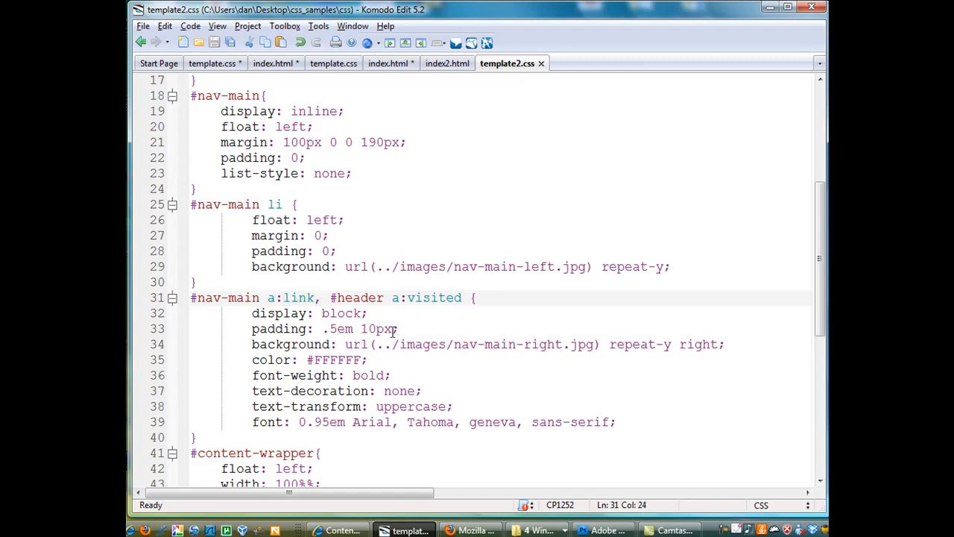
{"action": "mouse_move", "coordinate": [405, 322]}
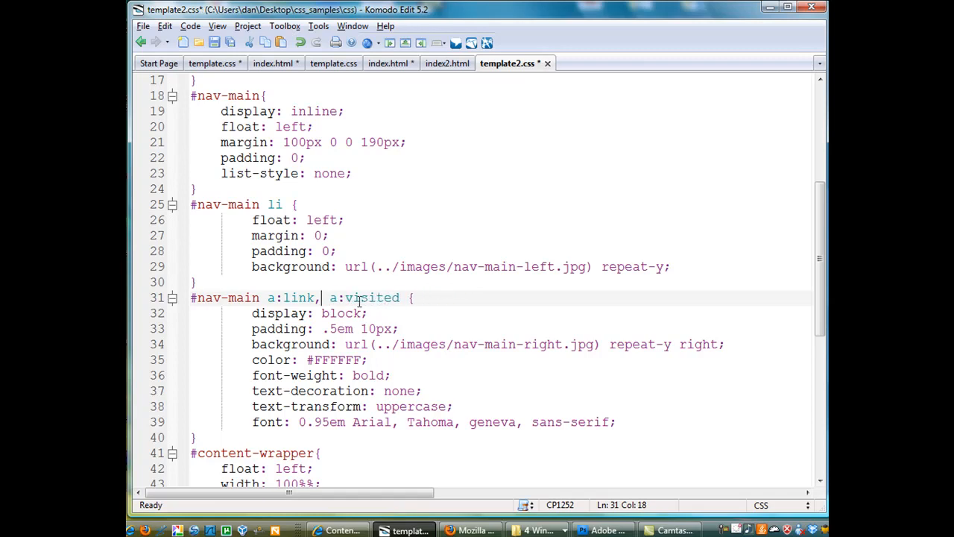
{"action": "left_click", "coordinate": [140, 26]}
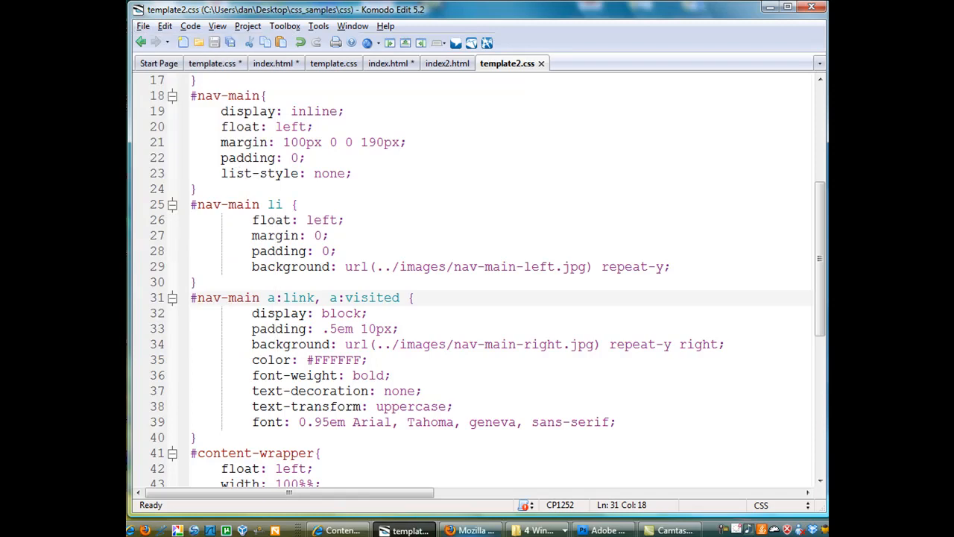
{"action": "left_click", "coordinate": [203, 47]}
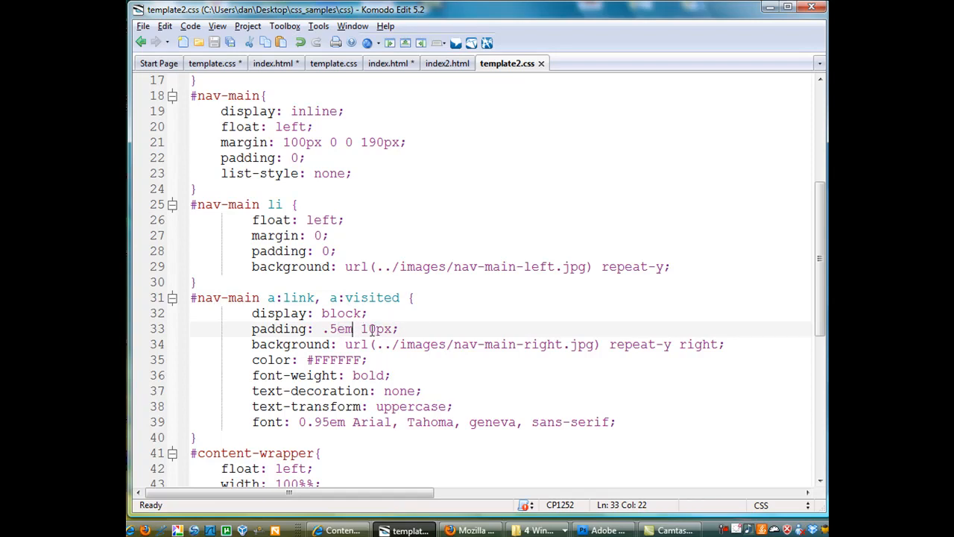
{"action": "mouse_move", "coordinate": [395, 337]}
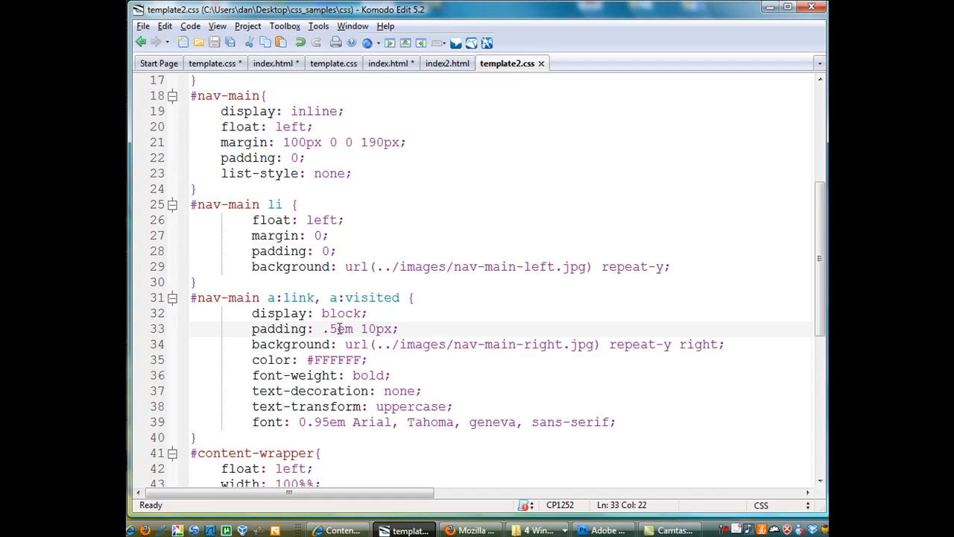
{"action": "mouse_move", "coordinate": [411, 376]}
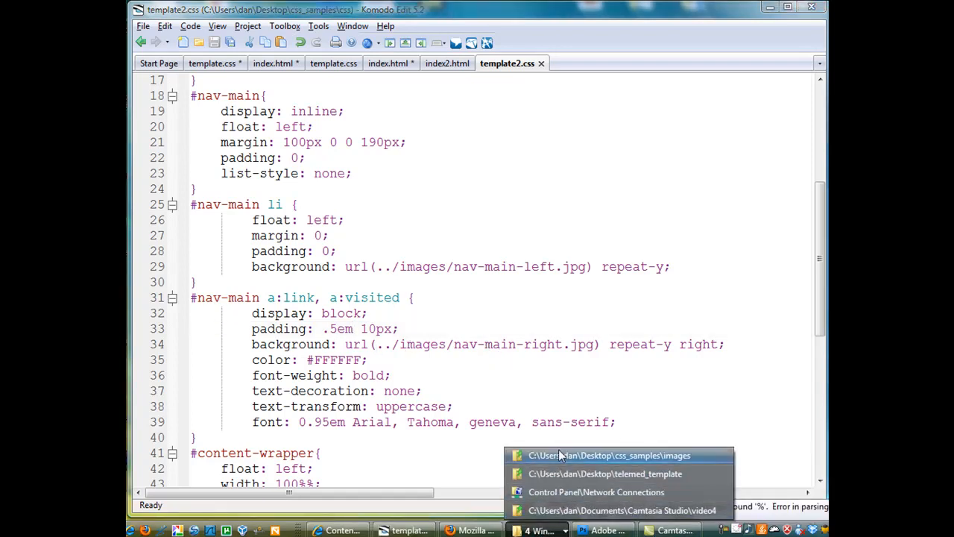
{"action": "left_click", "coordinate": [594, 455]}
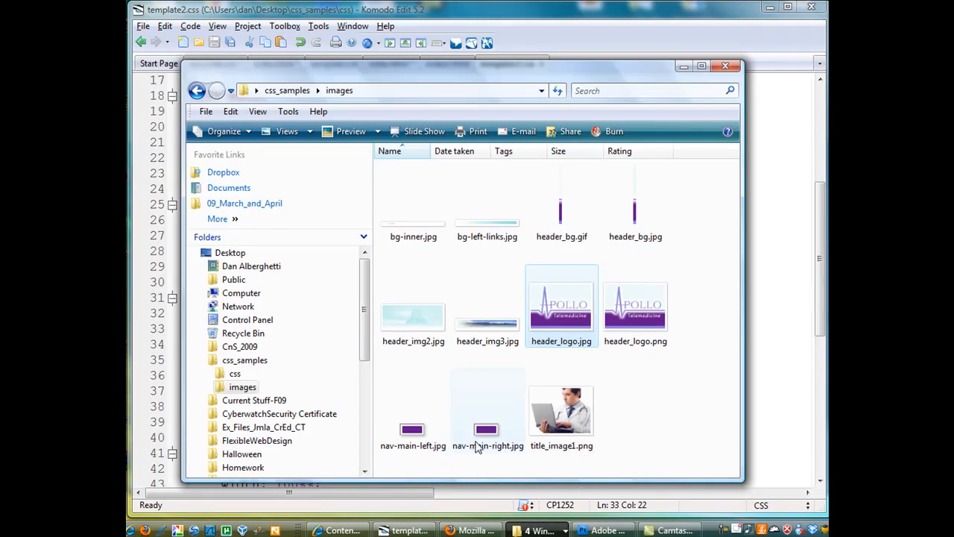
{"action": "mouse_move", "coordinate": [411, 430]}
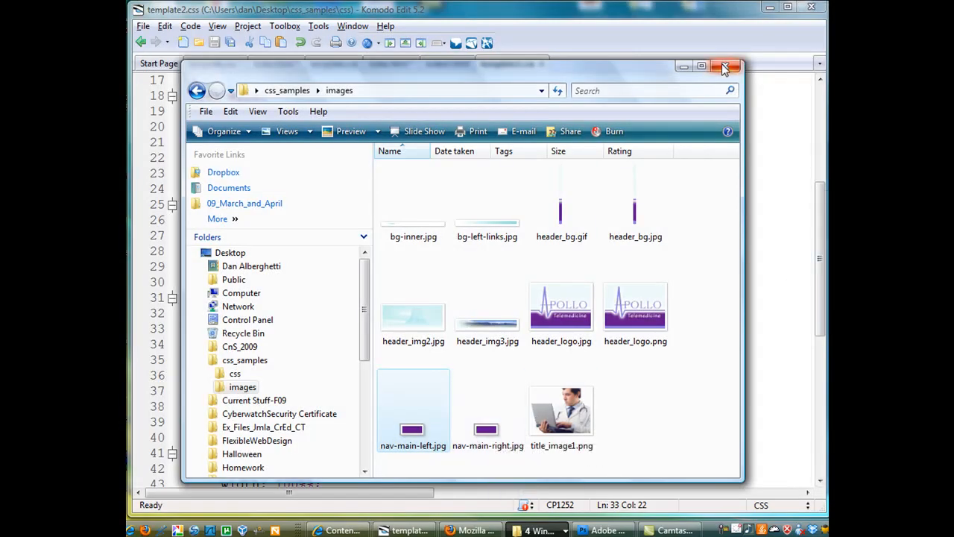
{"action": "mouse_move", "coordinate": [724, 68]}
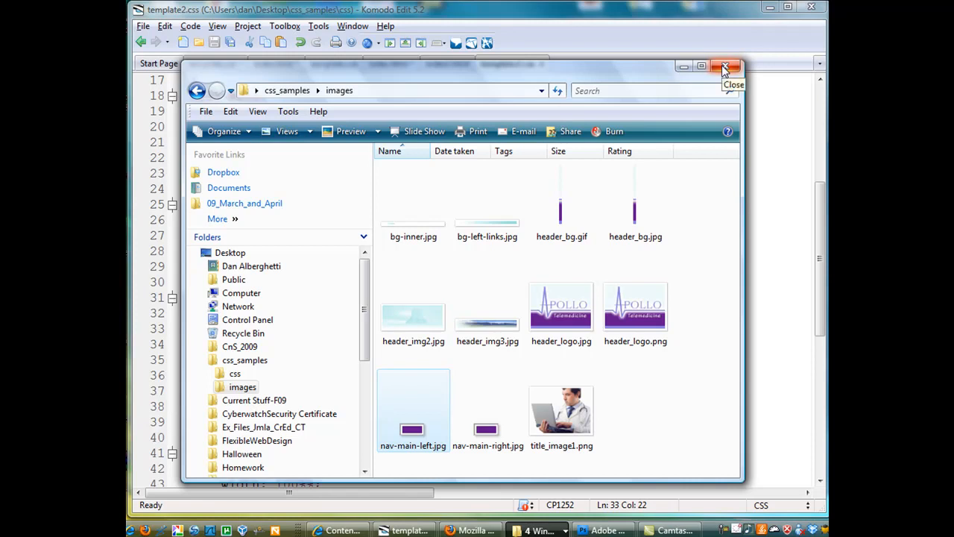
{"action": "left_click", "coordinate": [724, 65]}
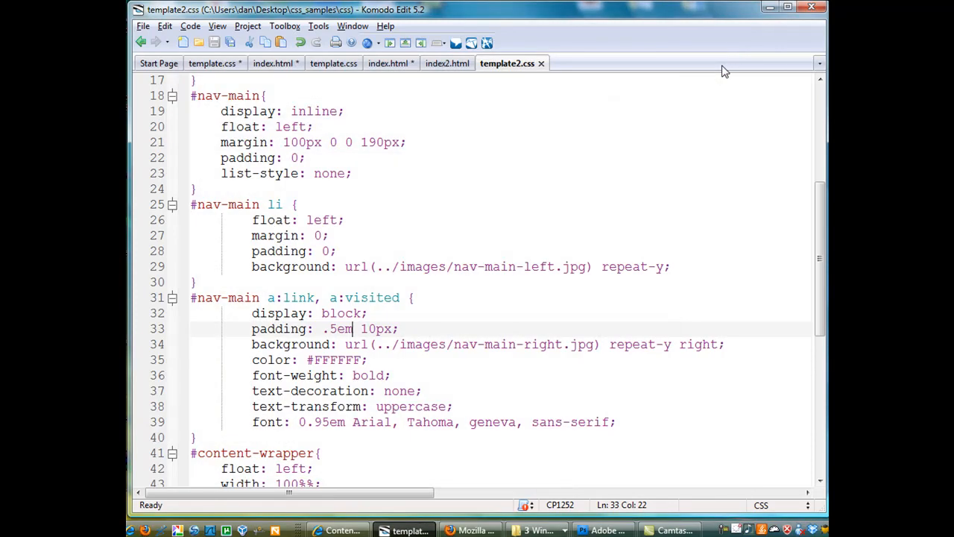
Step: Try an 80px top margin on #nav-main and check the nav position in Firefox
{"action": "left_click", "coordinate": [423, 391]}
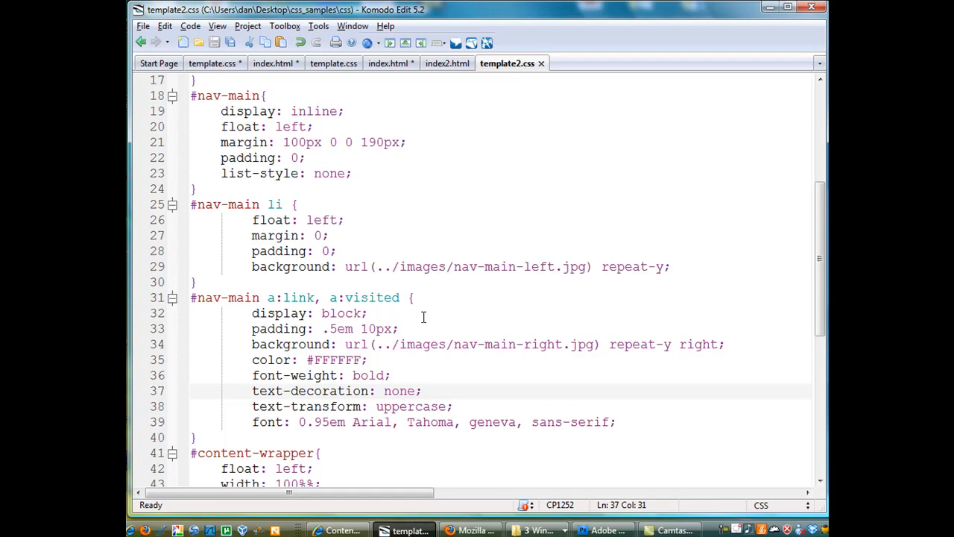
{"action": "mouse_move", "coordinate": [266, 148]}
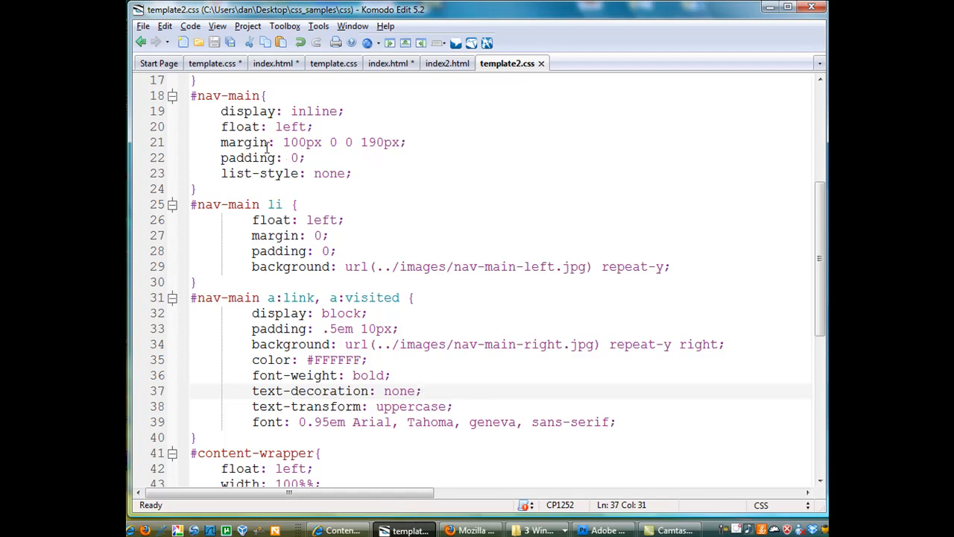
{"action": "double_click", "coordinate": [295, 141]}
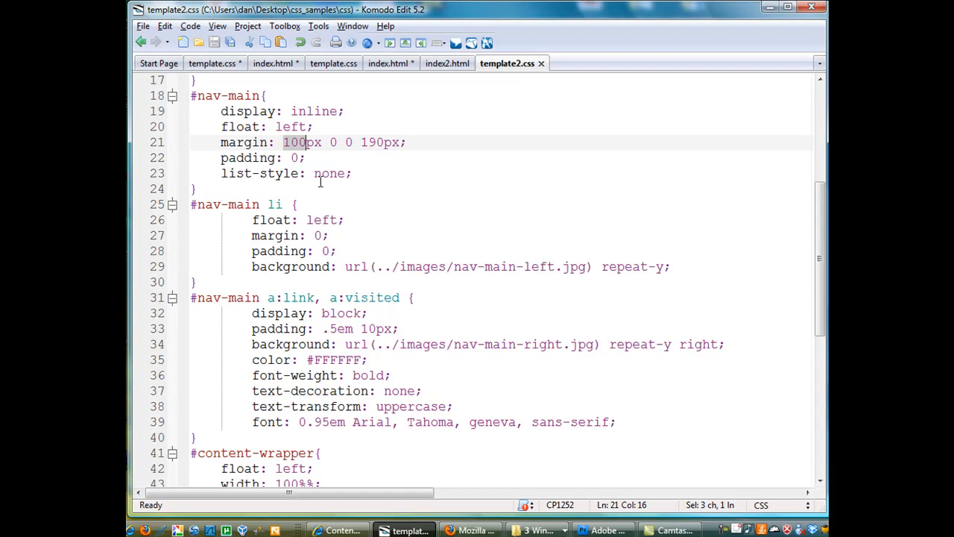
{"action": "type", "text": "80"}
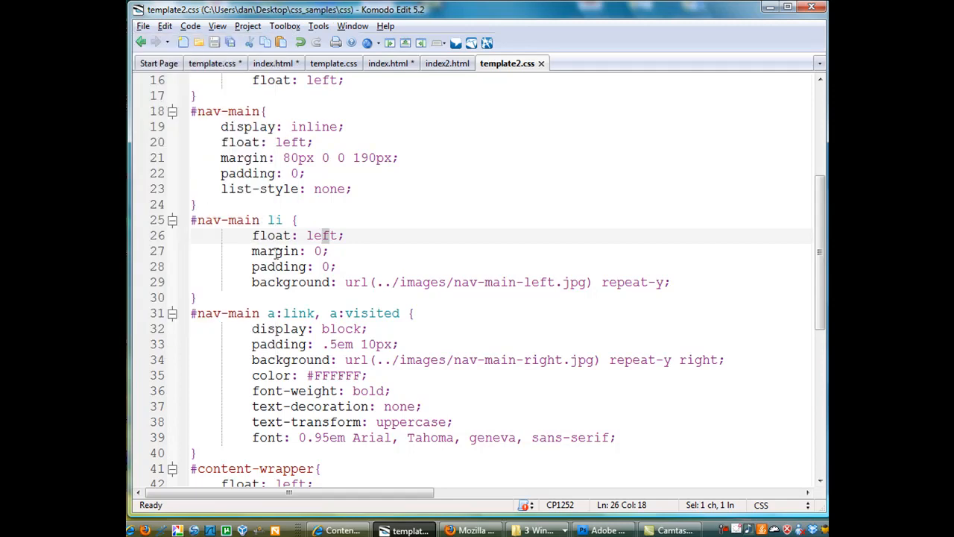
{"action": "left_click", "coordinate": [471, 530]}
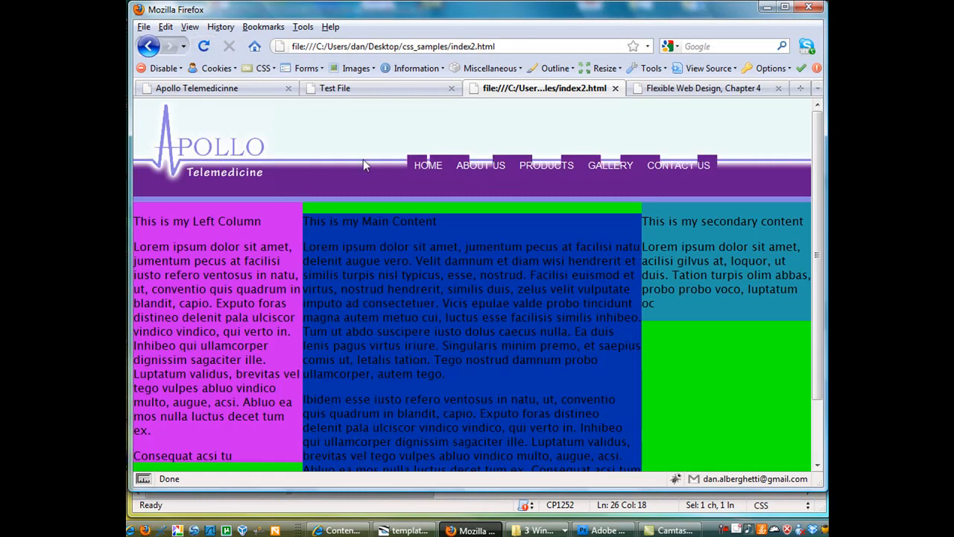
{"action": "mouse_move", "coordinate": [441, 167]}
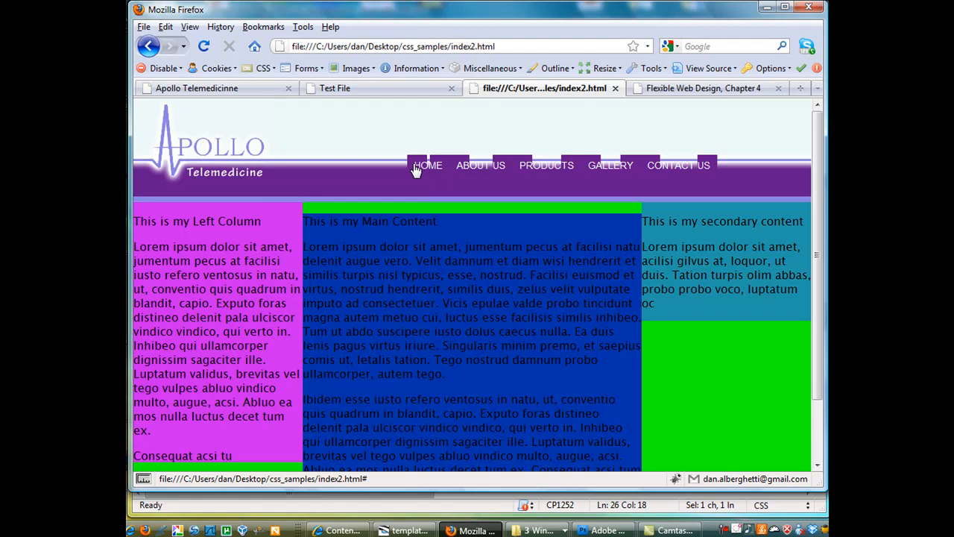
{"action": "mouse_move", "coordinate": [506, 173]}
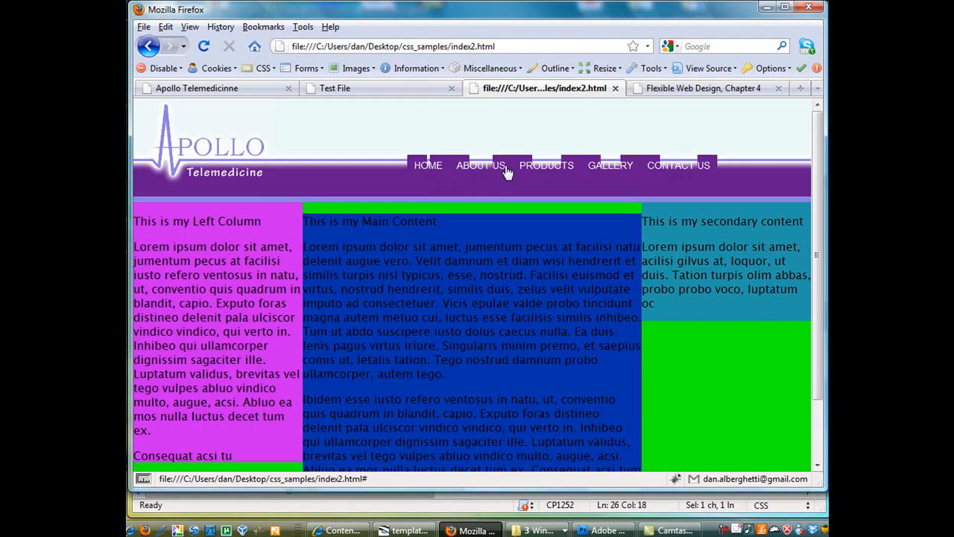
{"action": "mouse_move", "coordinate": [585, 173]}
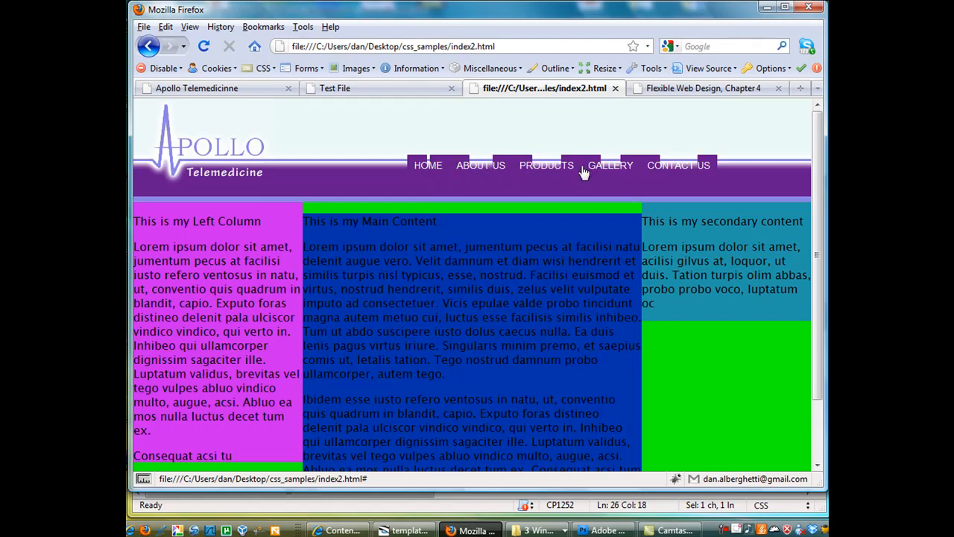
{"action": "mouse_move", "coordinate": [710, 169]}
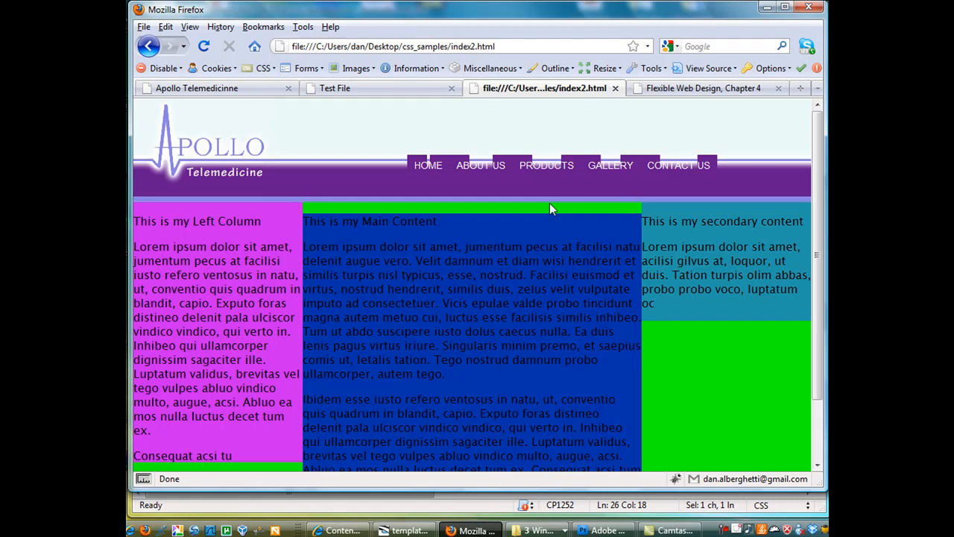
{"action": "mouse_move", "coordinate": [552, 170]}
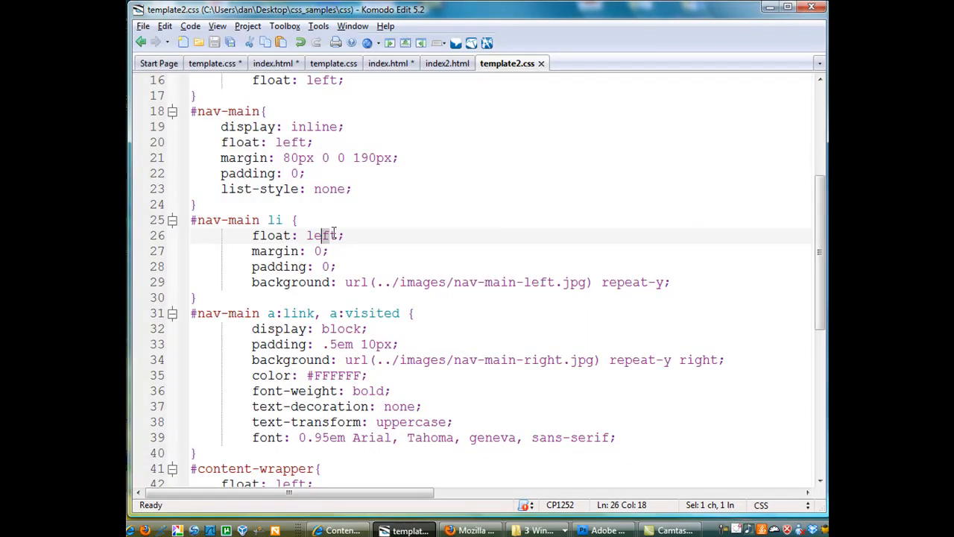
Step: Revert the #nav-main margin to 100px 0 0 190px and save the stylesheet
{"action": "left_click", "coordinate": [289, 158]}
{"action": "type", "text": "10"}
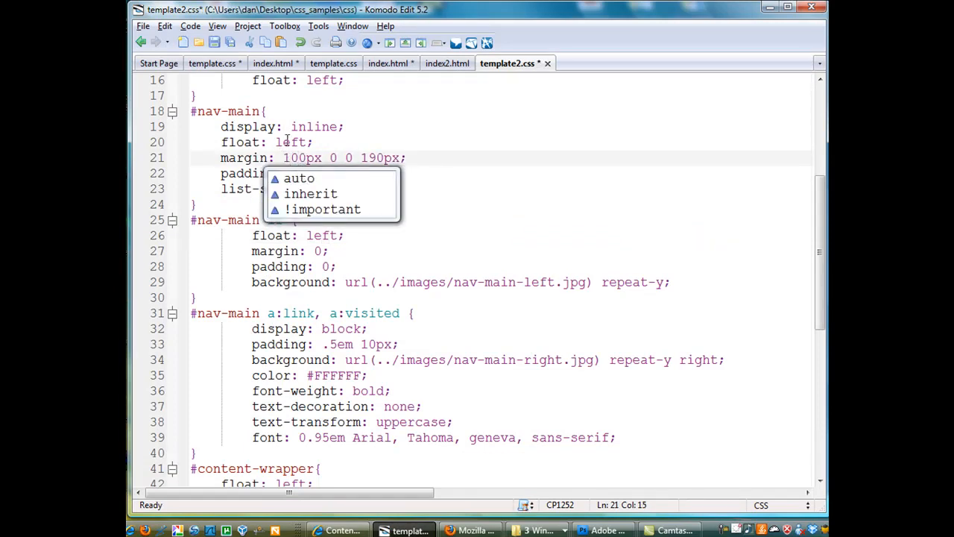
{"action": "left_click", "coordinate": [143, 27]}
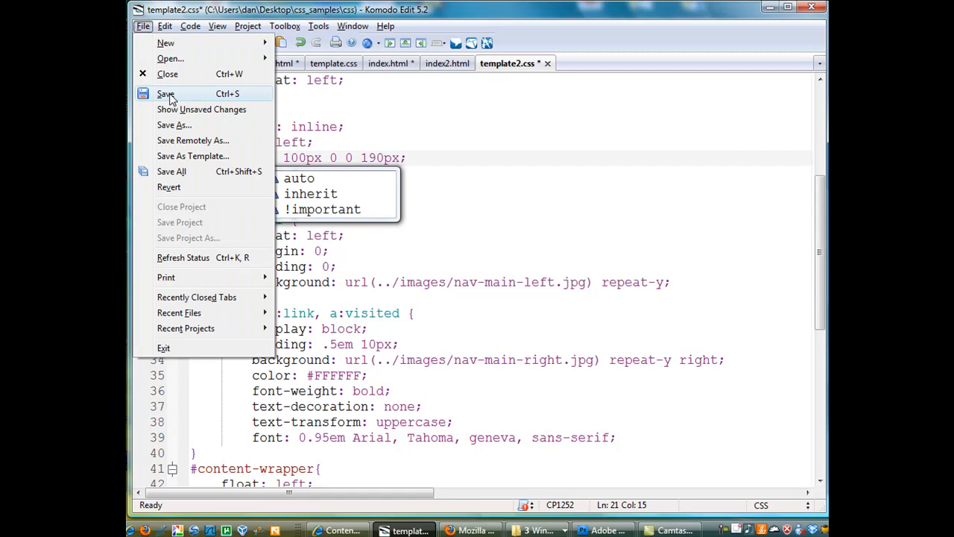
{"action": "left_click", "coordinate": [166, 92]}
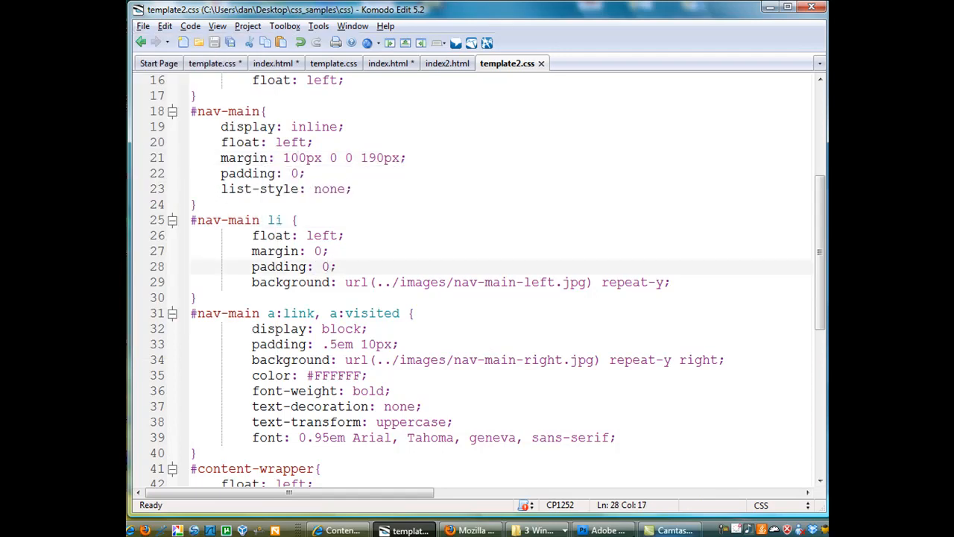
Step: Reload the Apollo page in Firefox to see the nav links flush on the purple bar
{"action": "left_click", "coordinate": [471, 529]}
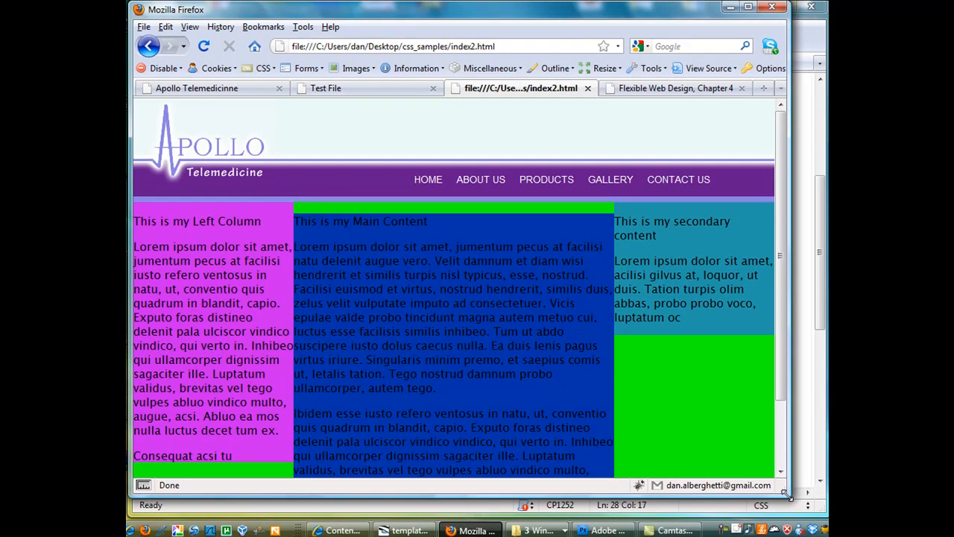
{"action": "mouse_move", "coordinate": [792, 496]}
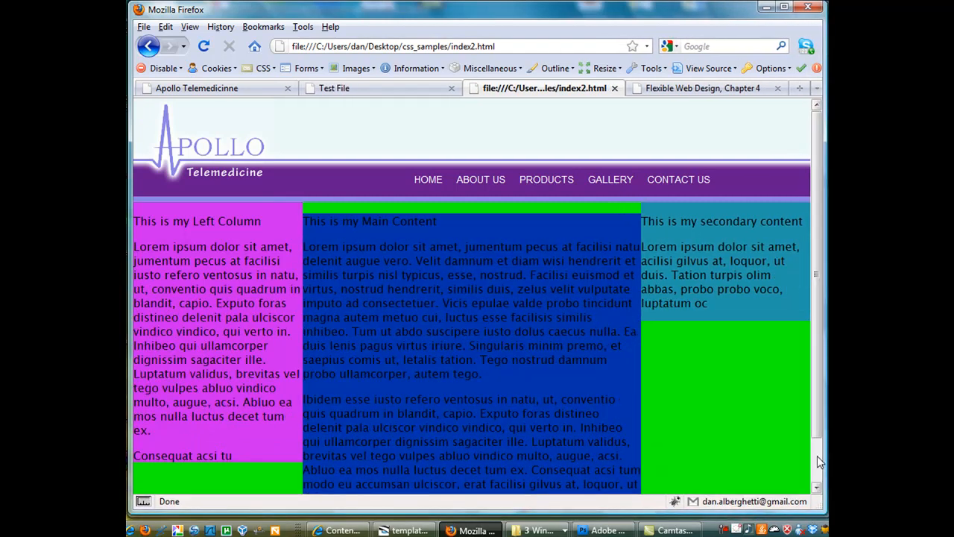
{"action": "mouse_move", "coordinate": [539, 529]}
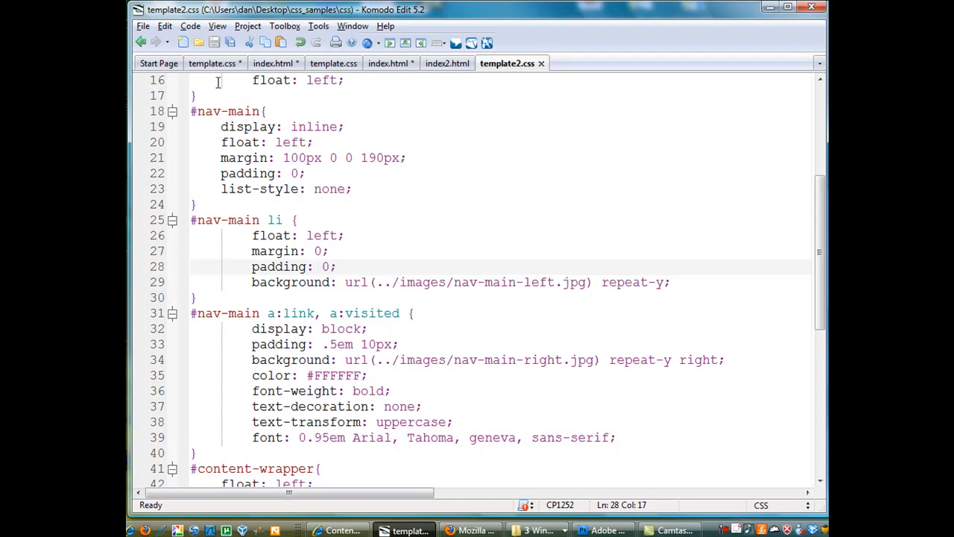
{"action": "mouse_move", "coordinate": [273, 297]}
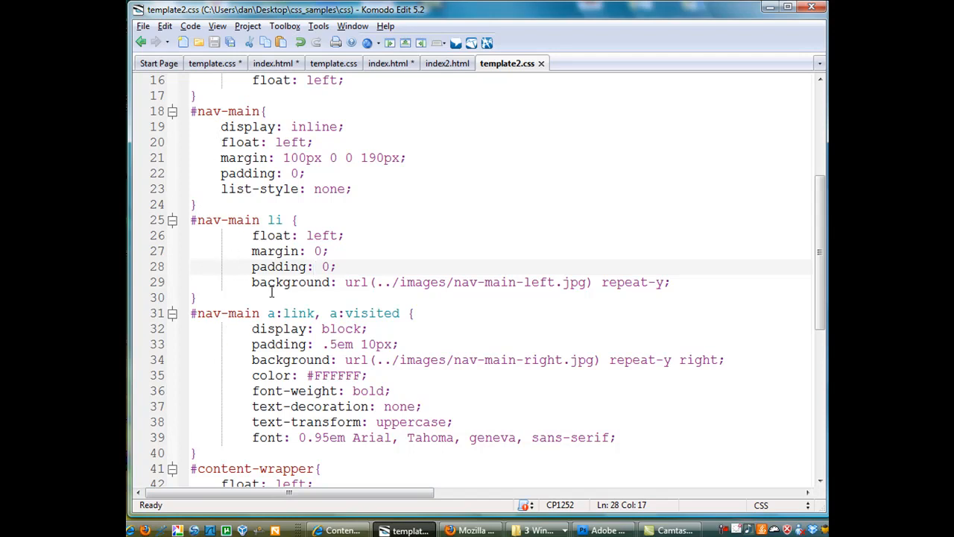
Step: Change the #nav-main left margin from 190px to 160px, save, and reload the Firefox preview
{"action": "left_click", "coordinate": [375, 158]}
{"action": "type", "text": "6"}
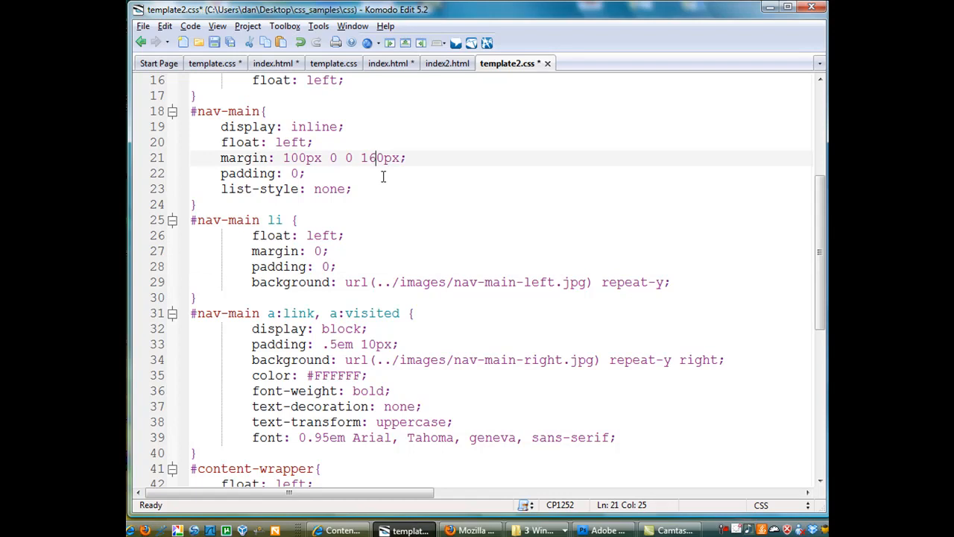
{"action": "left_click", "coordinate": [141, 27]}
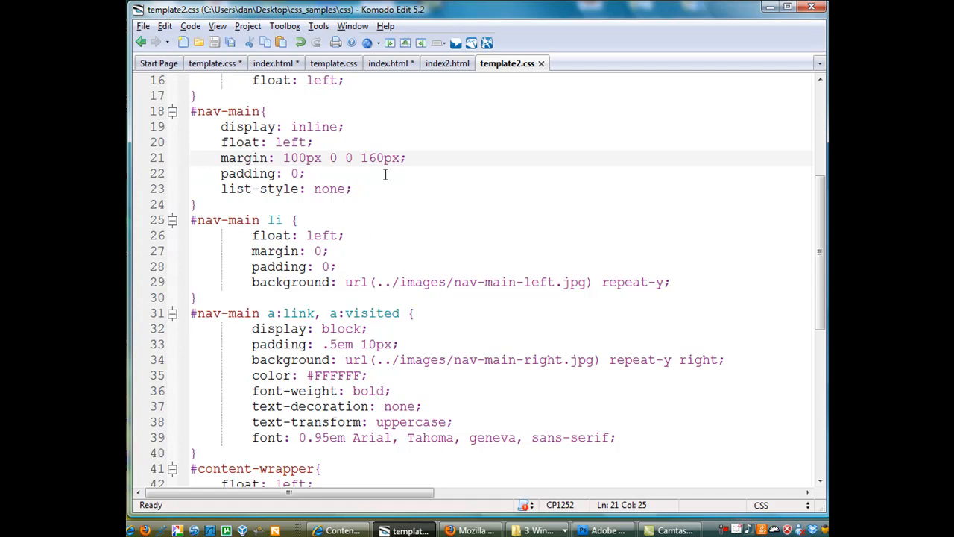
{"action": "double_click", "coordinate": [381, 158]}
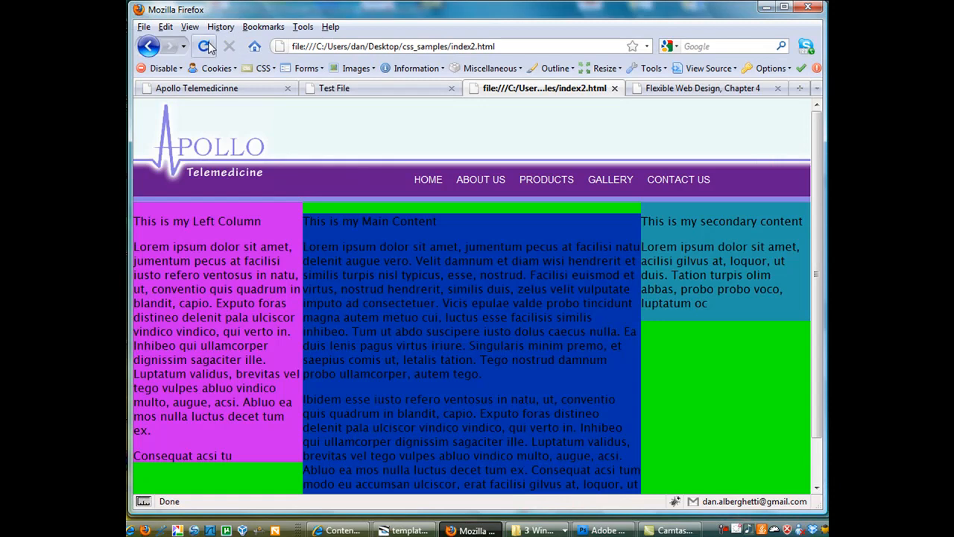
{"action": "left_click", "coordinate": [206, 46]}
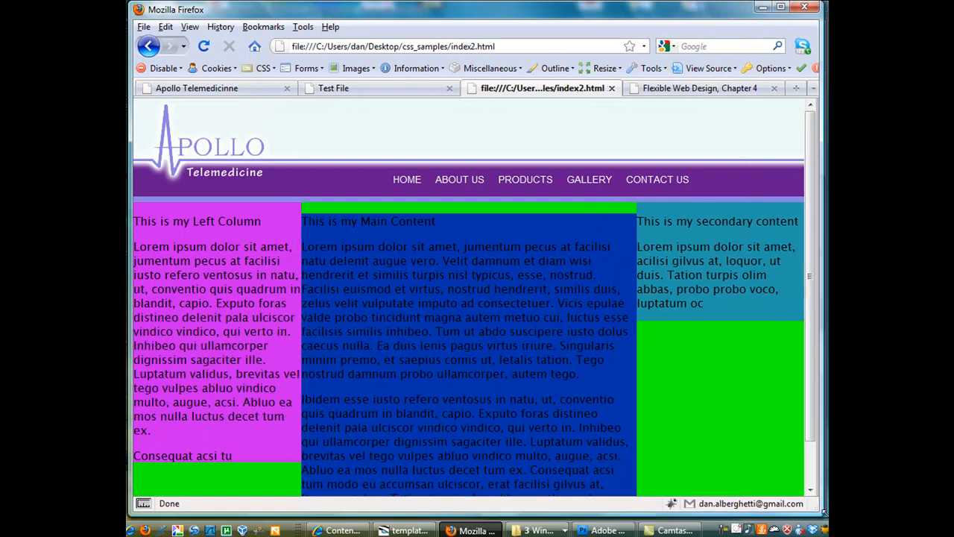
{"action": "left_click", "coordinate": [401, 528]}
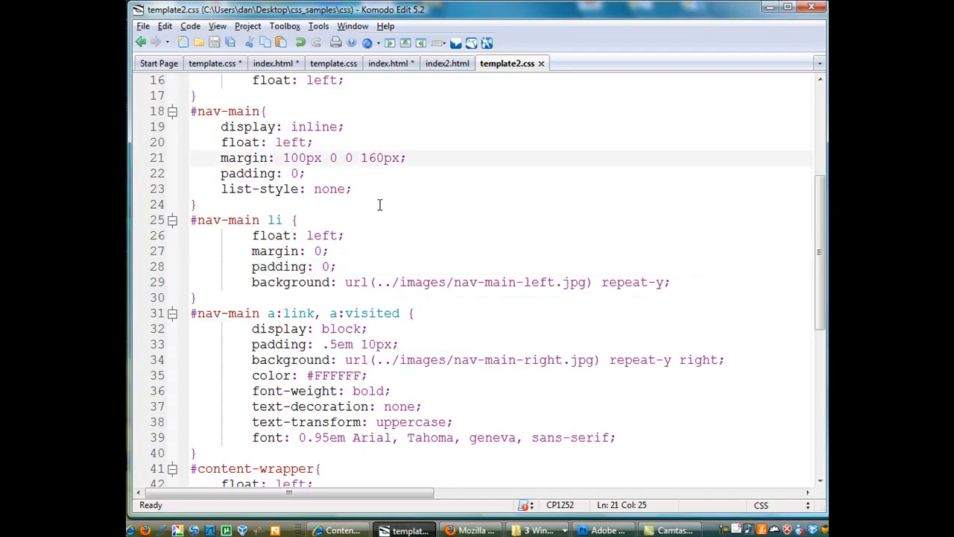
{"action": "left_click", "coordinate": [146, 25]}
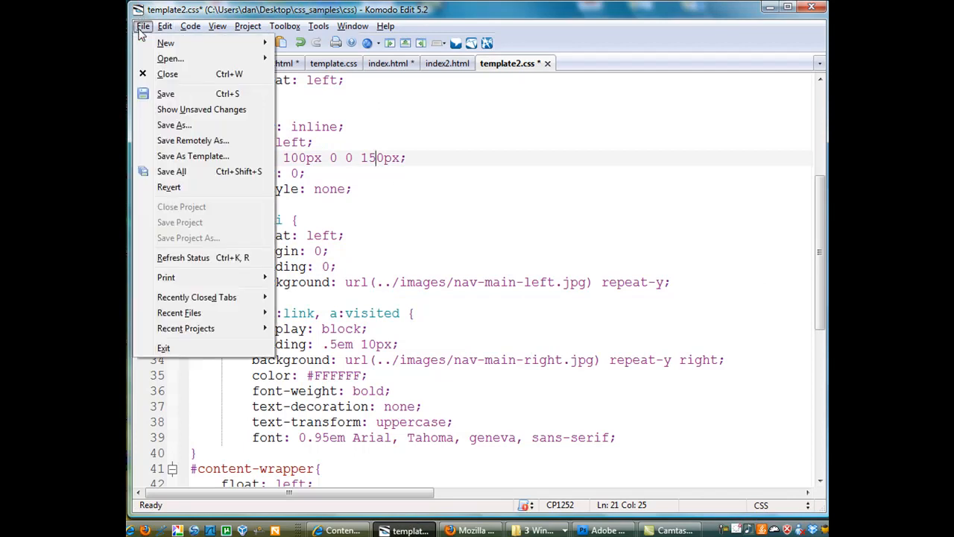
Step: Open the original template.css from Recent Files and review its #nav-main 79px 0 0 190px margin rule
{"action": "left_click", "coordinate": [166, 93]}
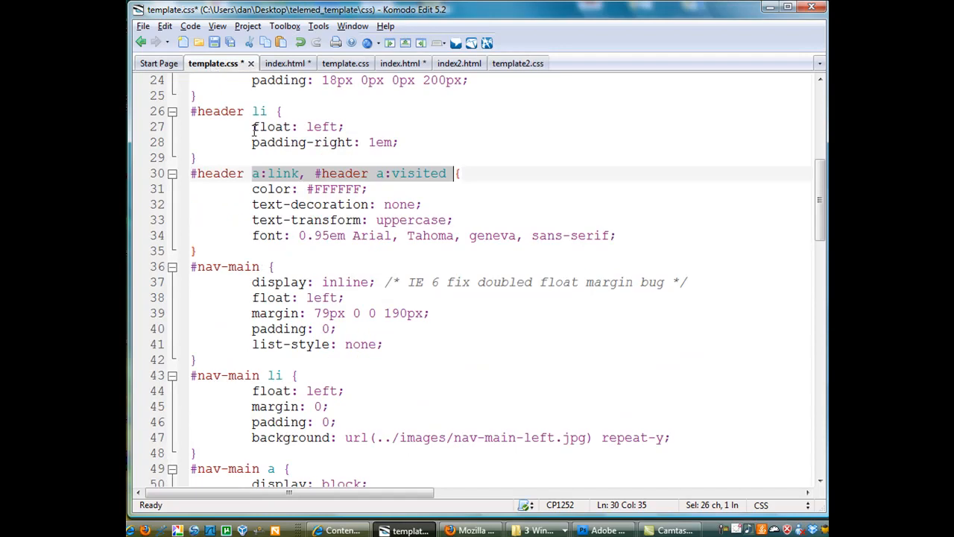
{"action": "left_click", "coordinate": [284, 281]}
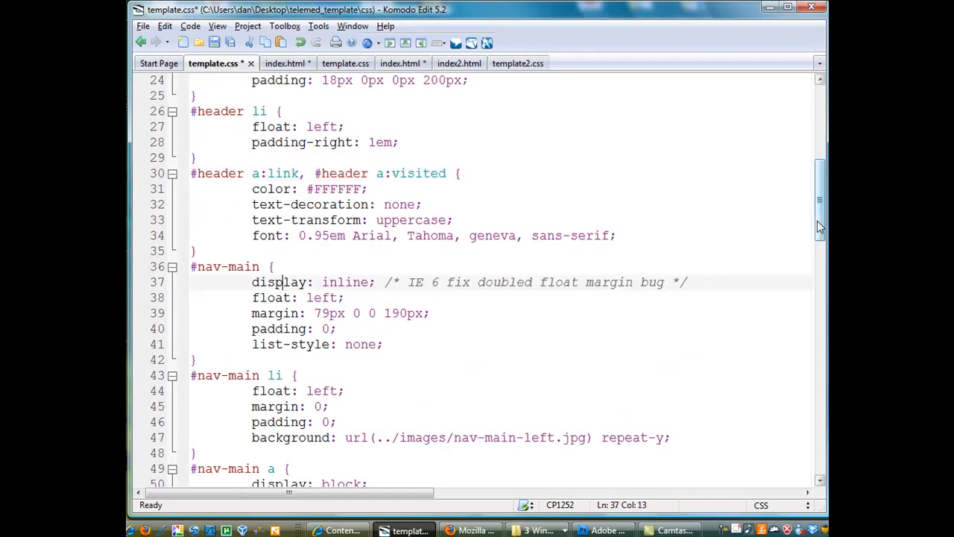
{"action": "scroll", "scroll_direction": "up", "scroll_amount": 3}
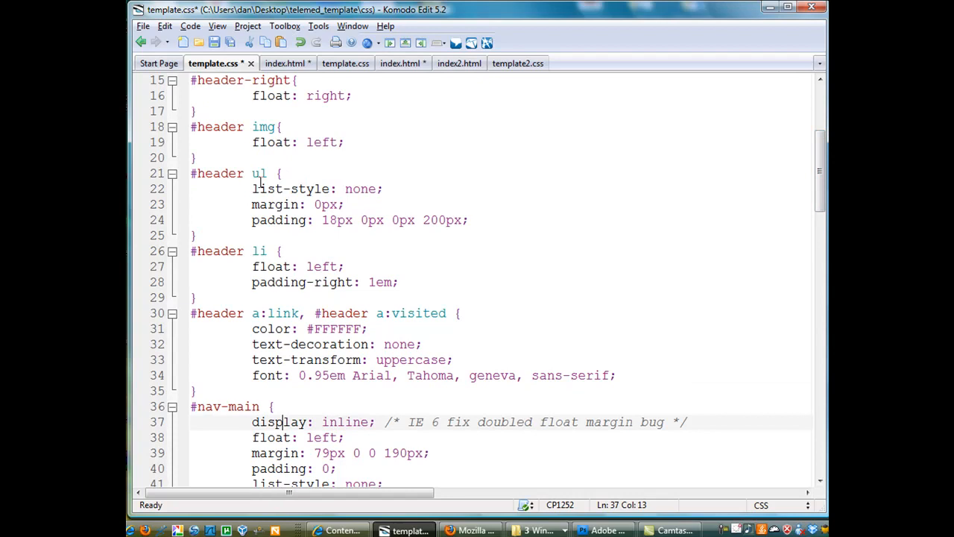
{"action": "double_click", "coordinate": [259, 250]}
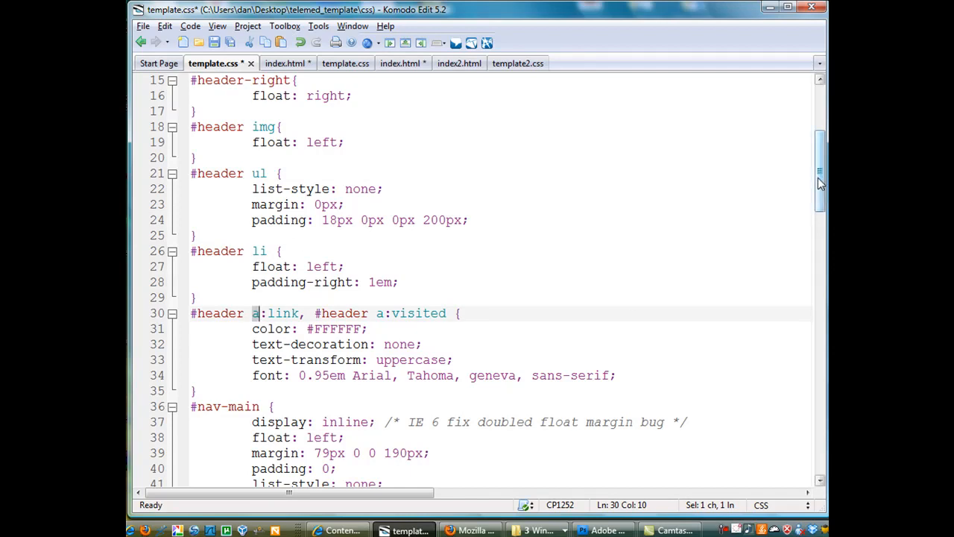
{"action": "scroll", "scroll_direction": "down", "scroll_amount": 3}
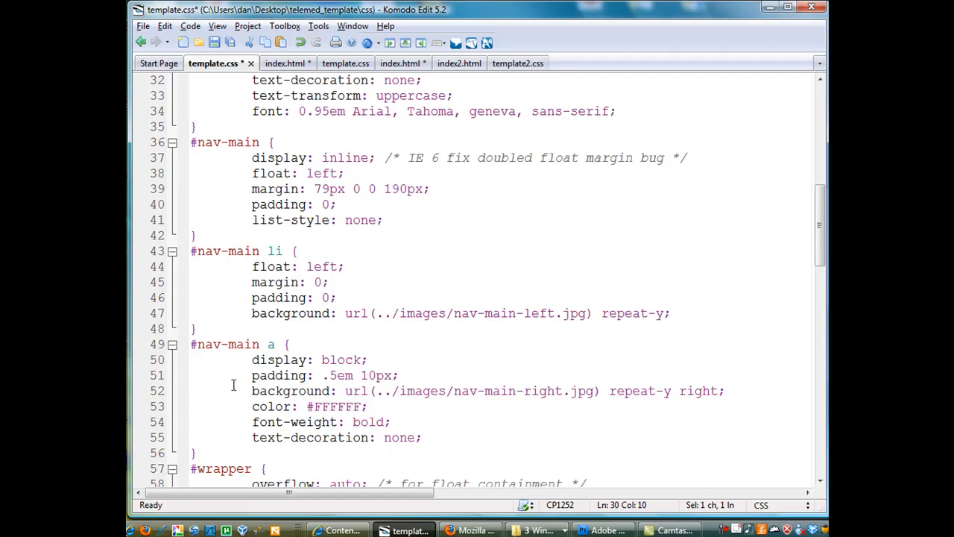
{"action": "mouse_move", "coordinate": [292, 313]}
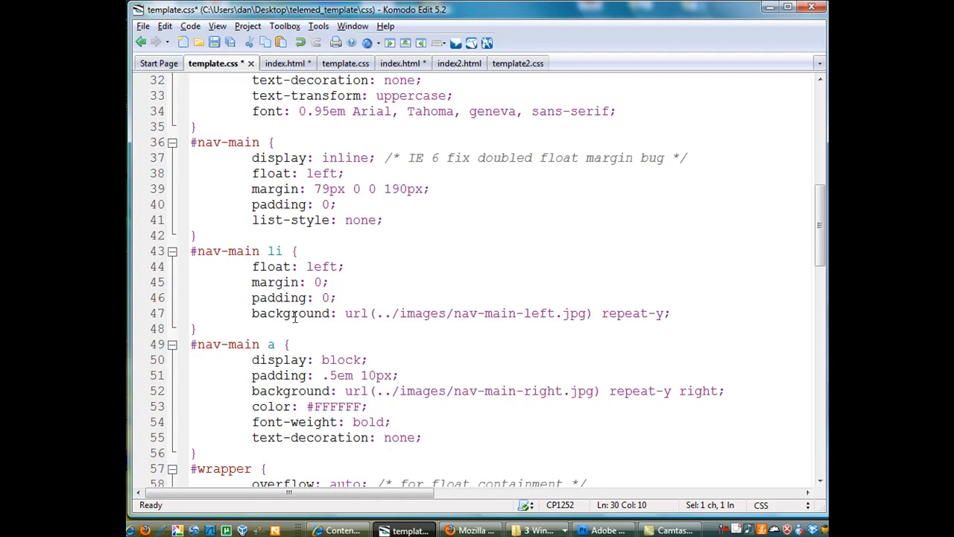
{"action": "mouse_move", "coordinate": [495, 515]}
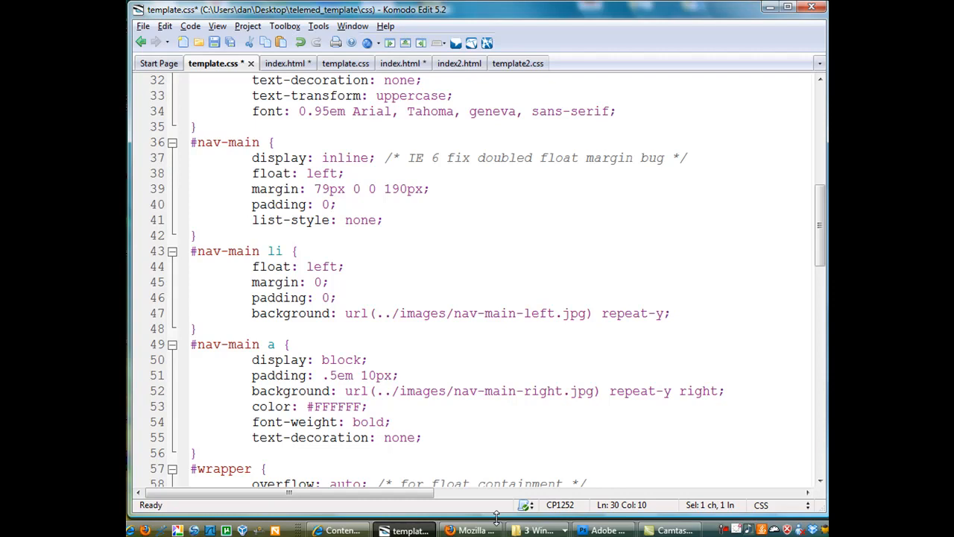
{"action": "mouse_move", "coordinate": [507, 62]}
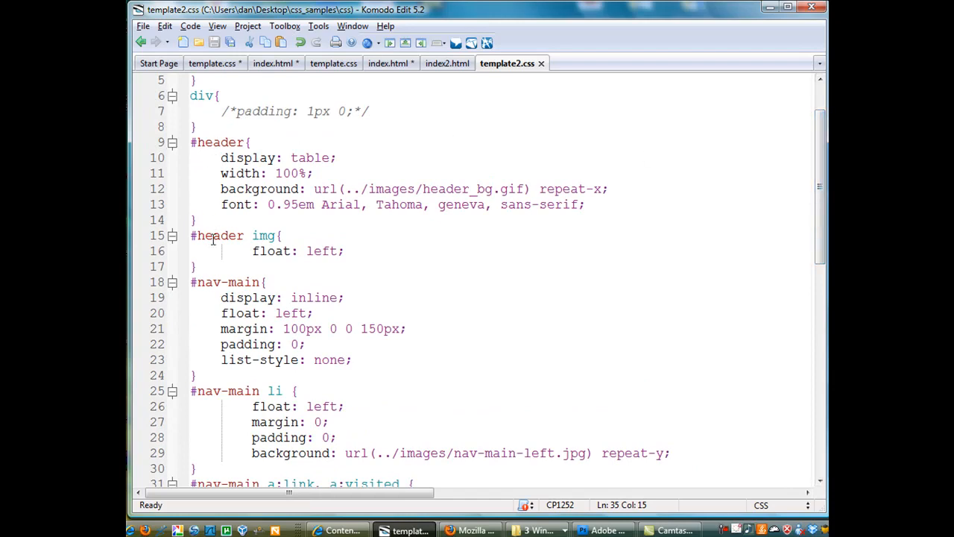
{"action": "scroll", "scroll_direction": "down", "scroll_amount": 3}
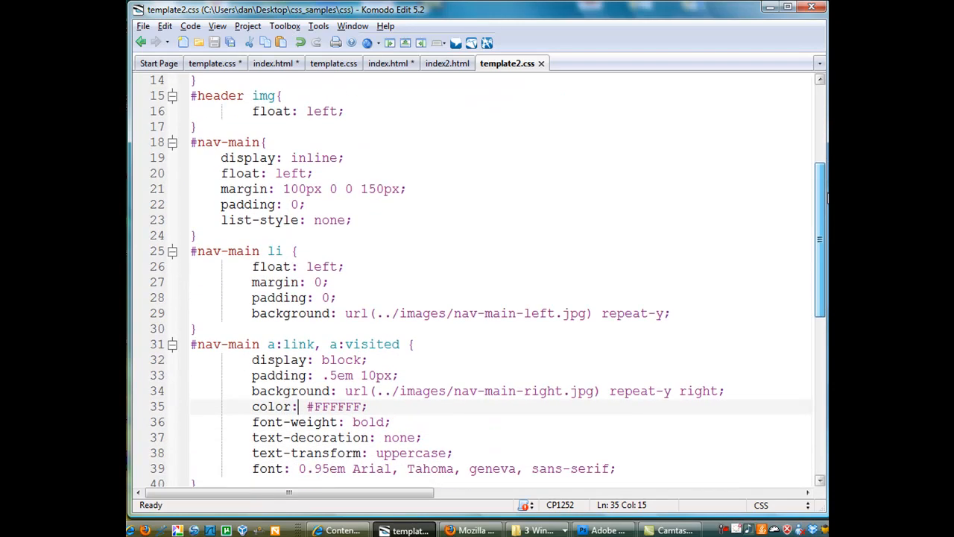
{"action": "scroll", "scroll_direction": "down", "scroll_amount": 3}
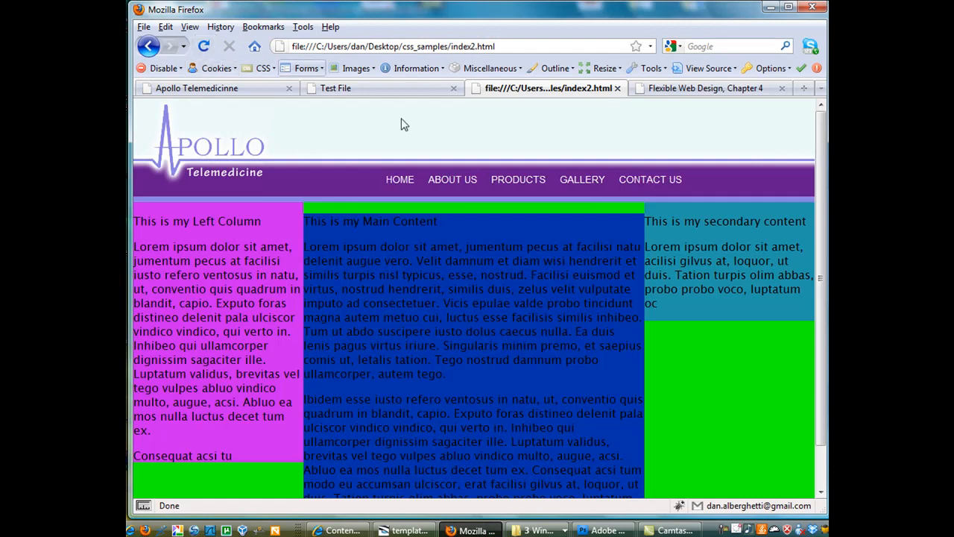
{"action": "mouse_move", "coordinate": [370, 116]}
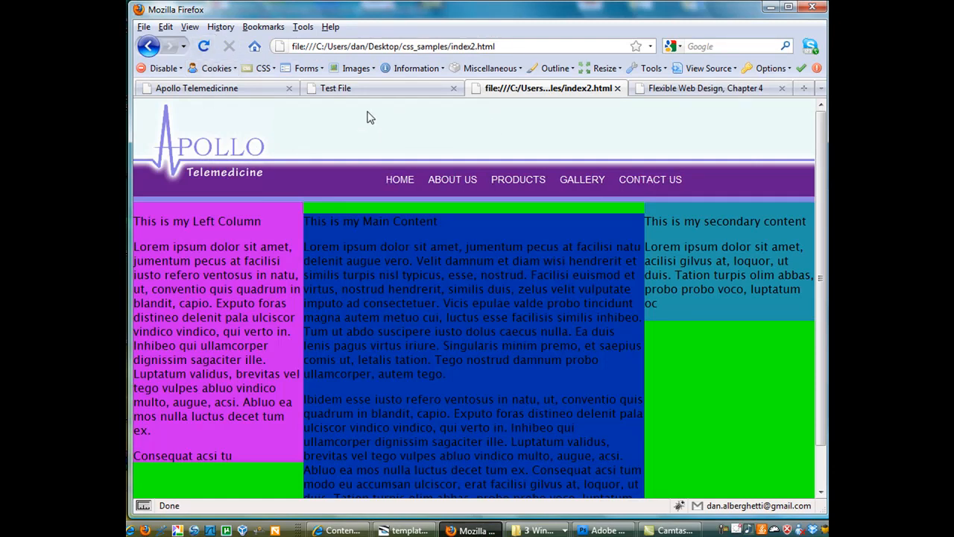
{"action": "mouse_move", "coordinate": [534, 135]}
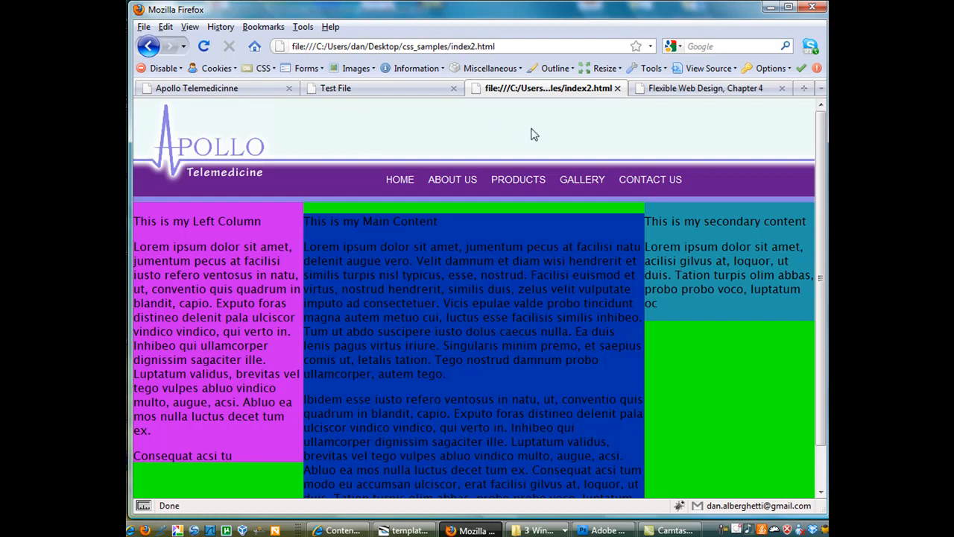
{"action": "mouse_move", "coordinate": [393, 145]}
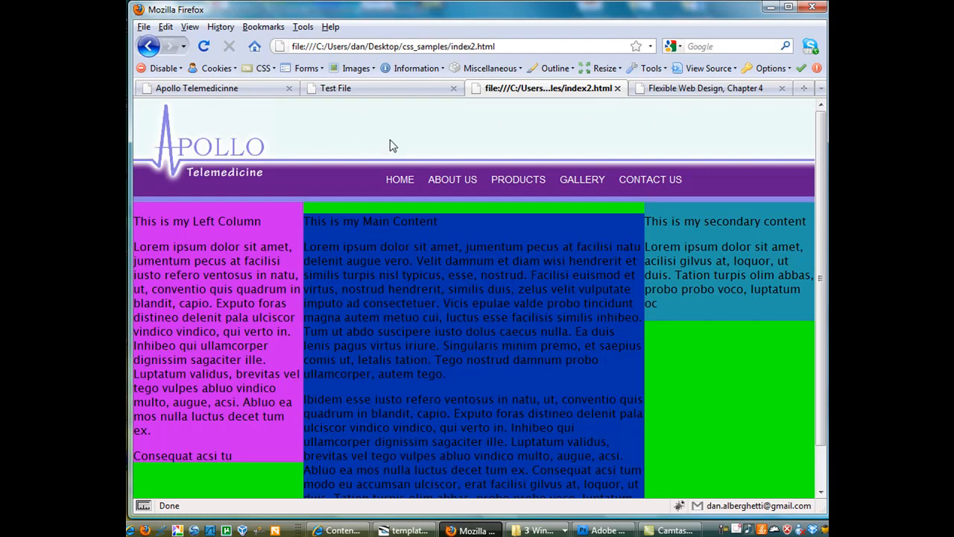
{"action": "mouse_move", "coordinate": [425, 152]}
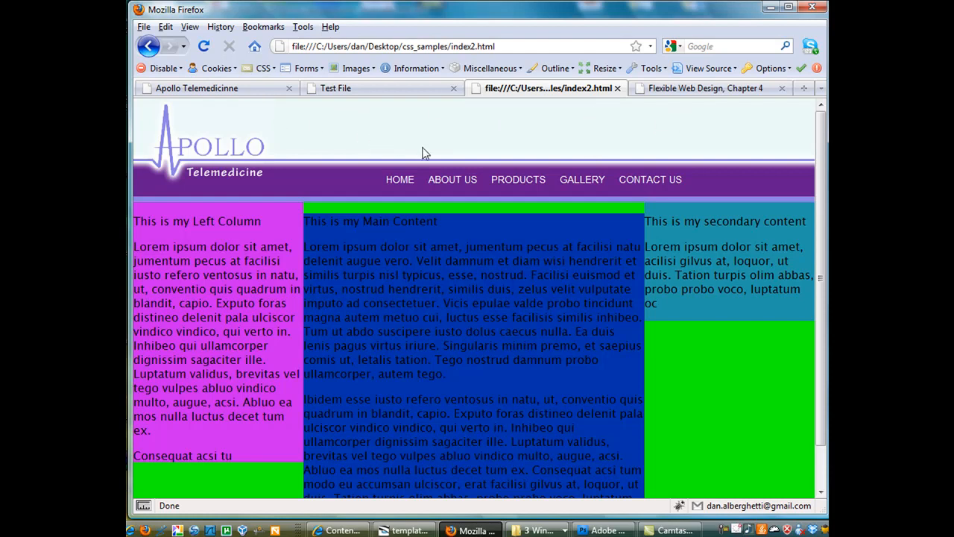
{"action": "mouse_move", "coordinate": [256, 150]}
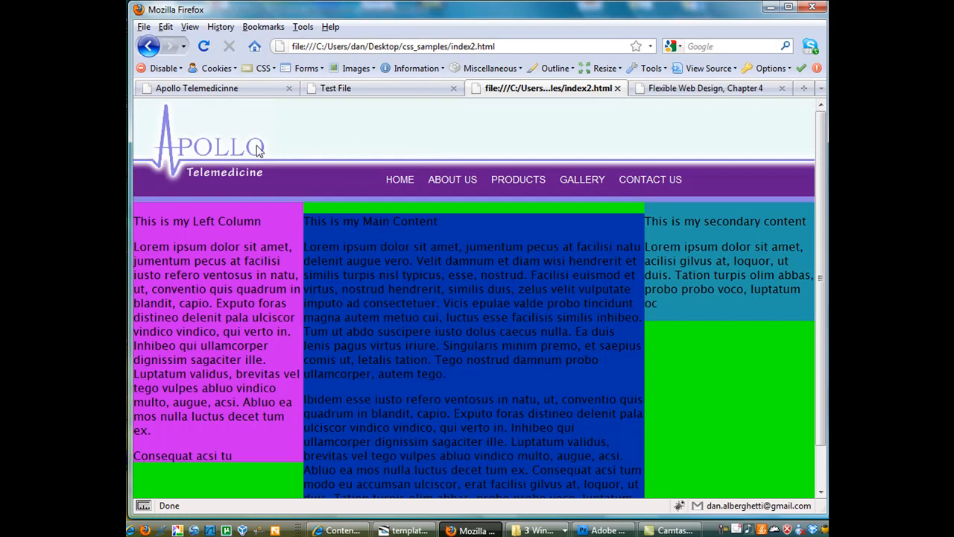
{"action": "mouse_move", "coordinate": [489, 134]}
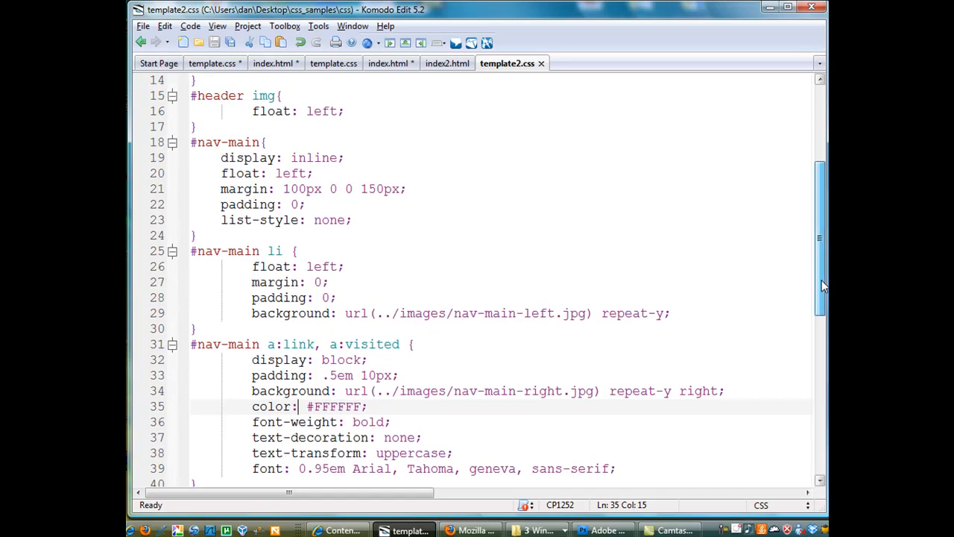
{"action": "scroll", "scroll_direction": "down", "scroll_amount": 3}
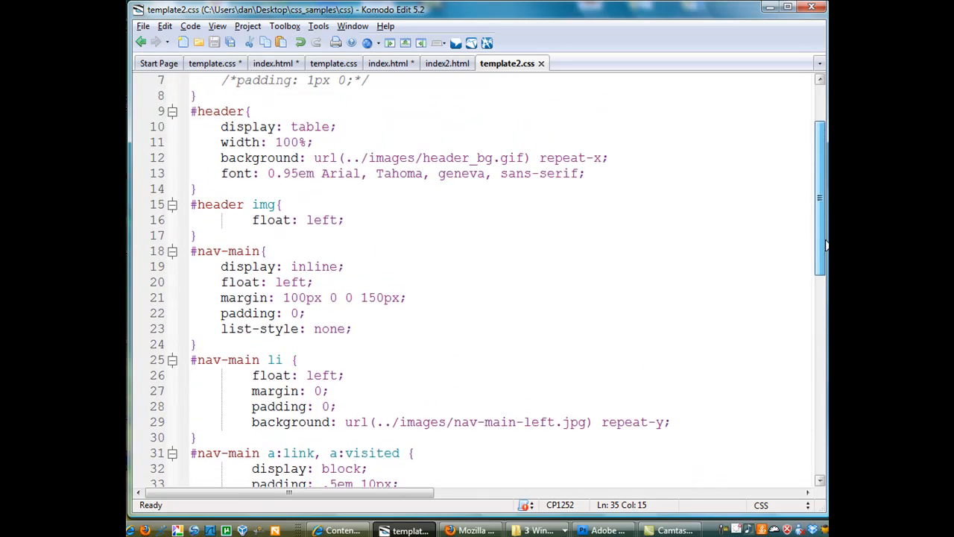
{"action": "scroll", "scroll_direction": "down", "scroll_amount": 3}
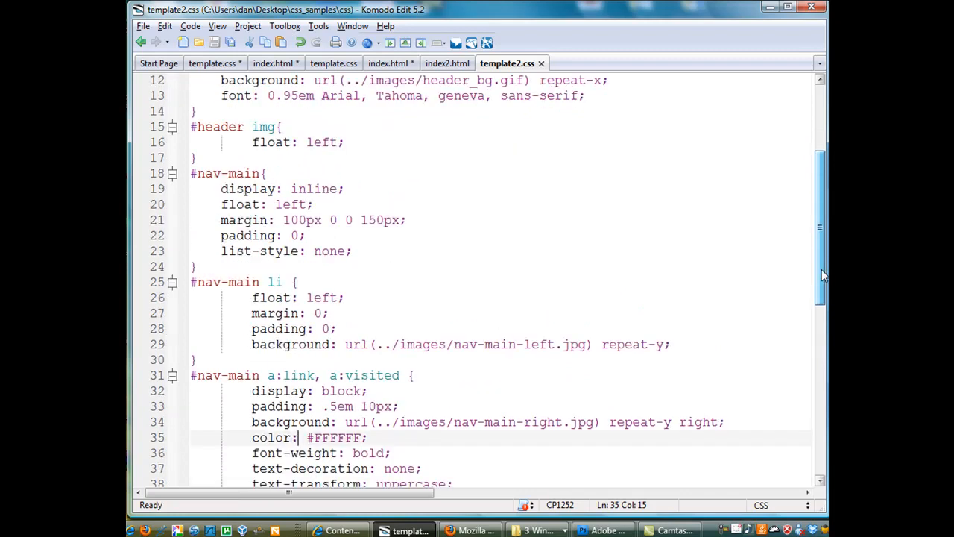
{"action": "scroll", "scroll_direction": "down", "scroll_amount": 3}
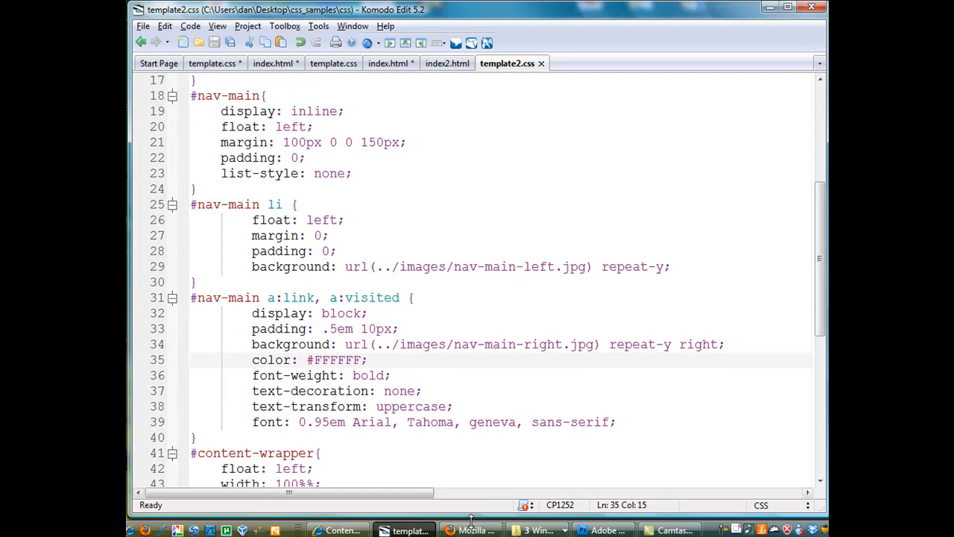
Step: Crop 1bpanorama.jpg in Photoshop down to its central mountain stretch
{"action": "left_click", "coordinate": [472, 528]}
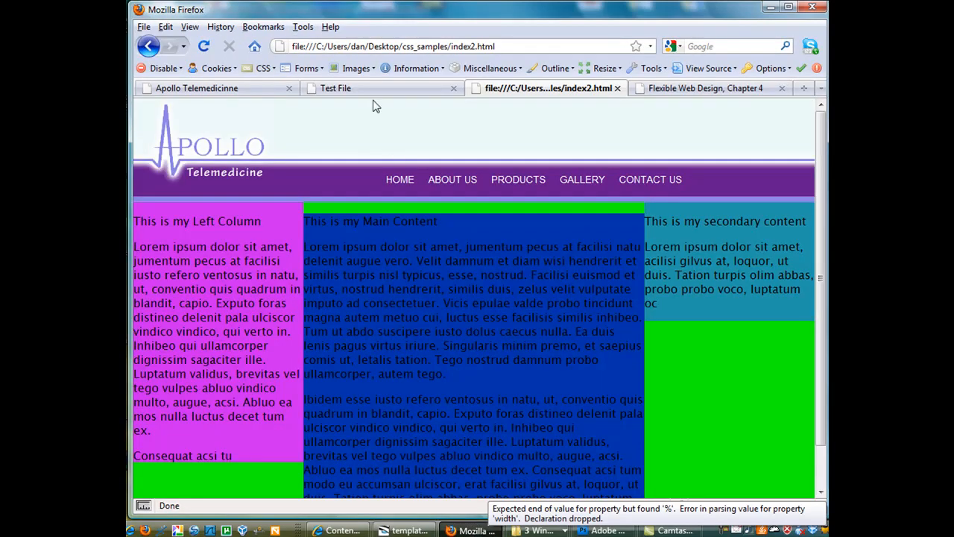
{"action": "mouse_move", "coordinate": [677, 117]}
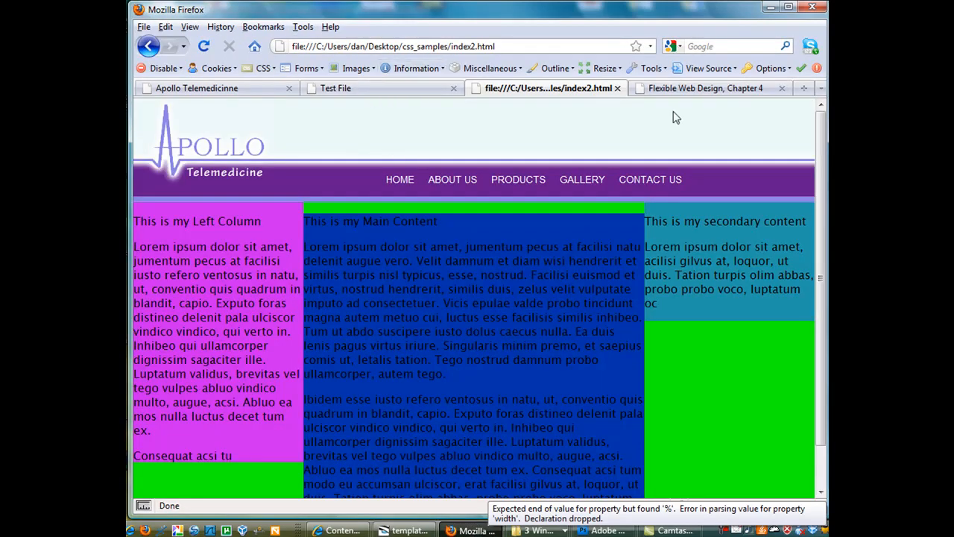
{"action": "mouse_move", "coordinate": [361, 88]}
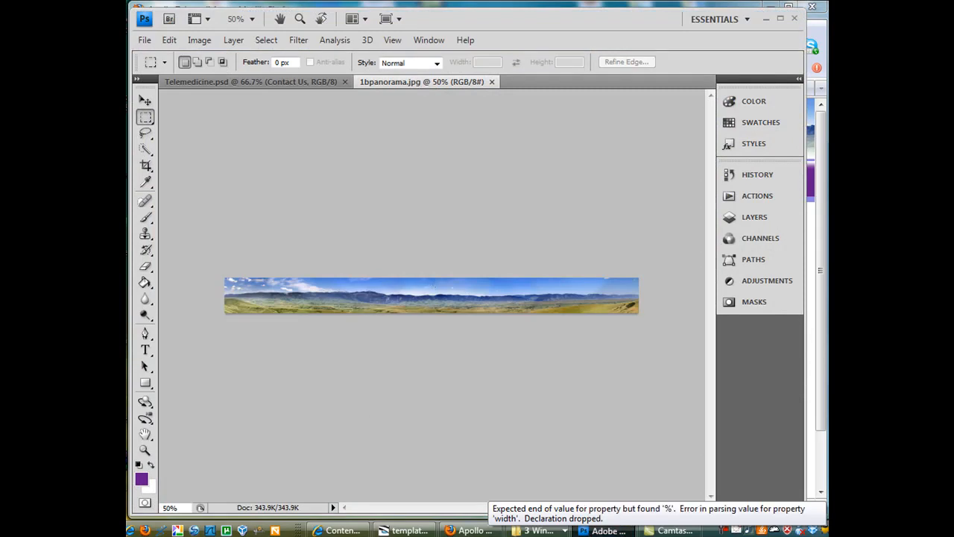
{"action": "left_click", "coordinate": [147, 167]}
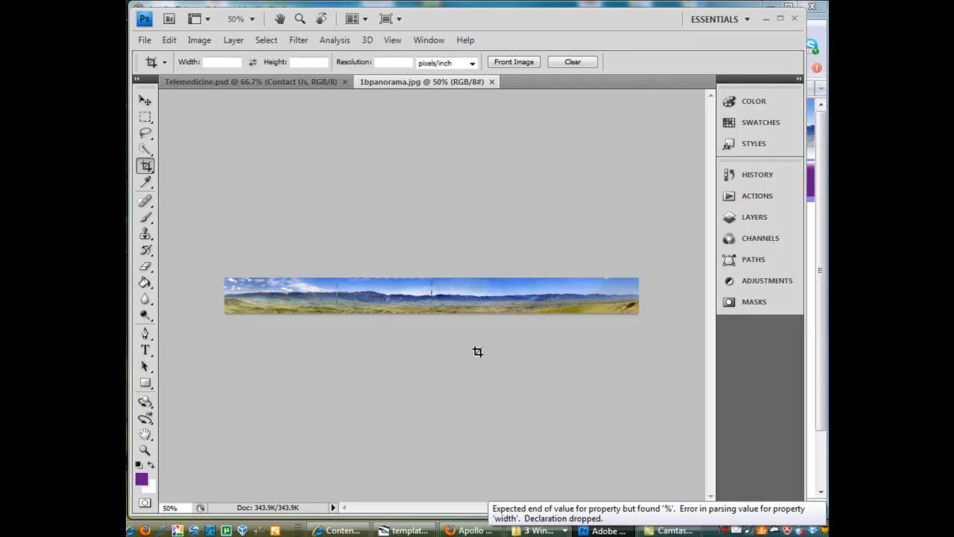
{"action": "left_click_drag", "start_coordinate": [336, 280], "coordinate": [465, 311]}
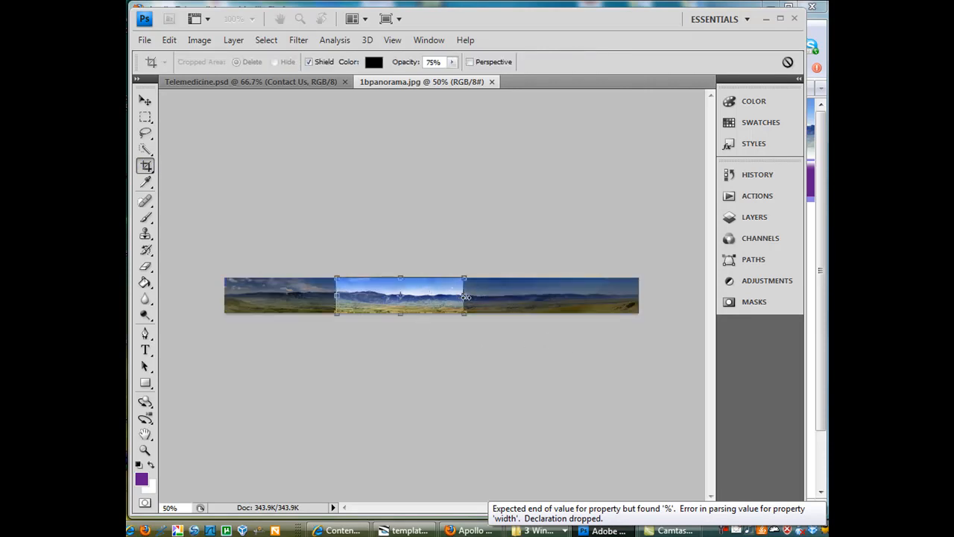
{"action": "key", "text": "Enter"}
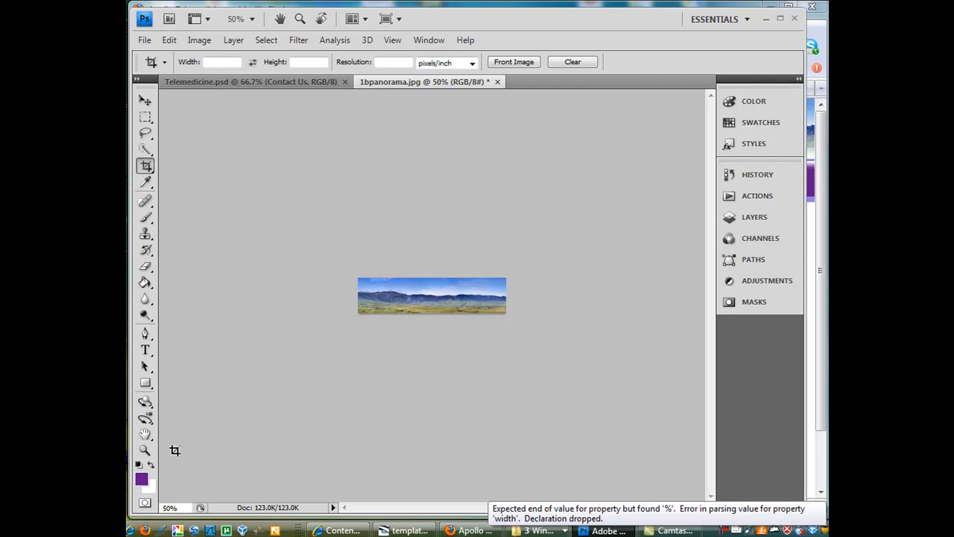
Step: Zoom the cropped panorama to 100% actual size
{"action": "left_click", "coordinate": [145, 450]}
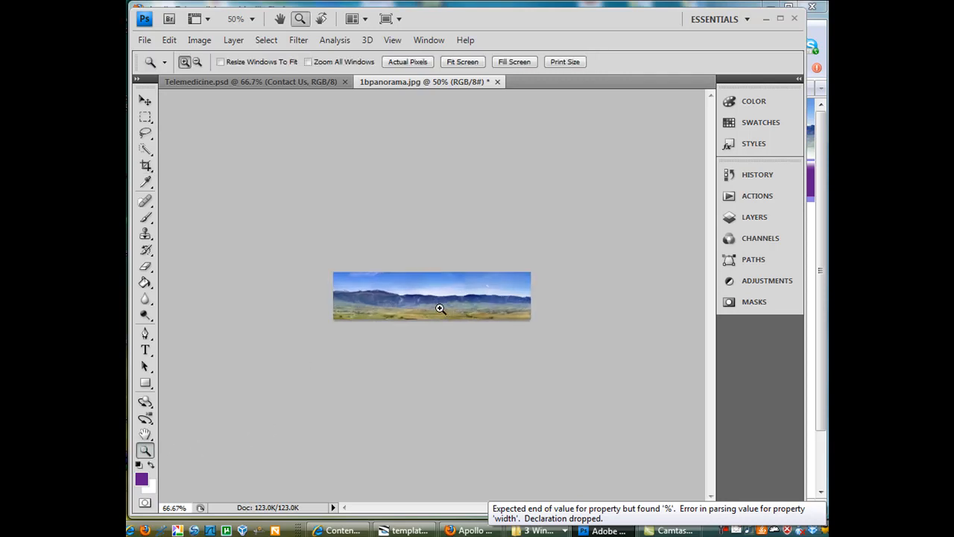
{"action": "left_click", "coordinate": [438, 309]}
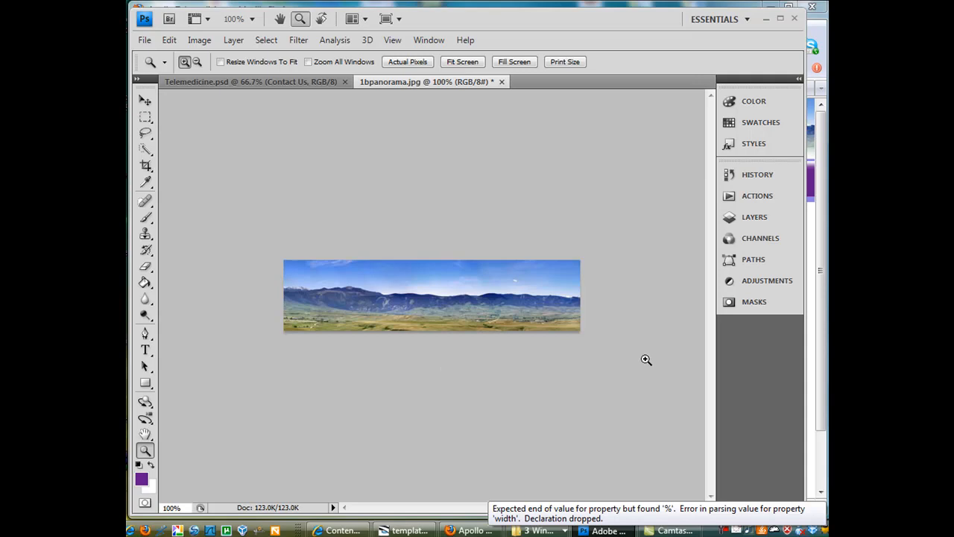
Step: Delete the original Background layer, leaving Background copy, and add a layer mask to it
{"action": "left_click", "coordinate": [755, 216]}
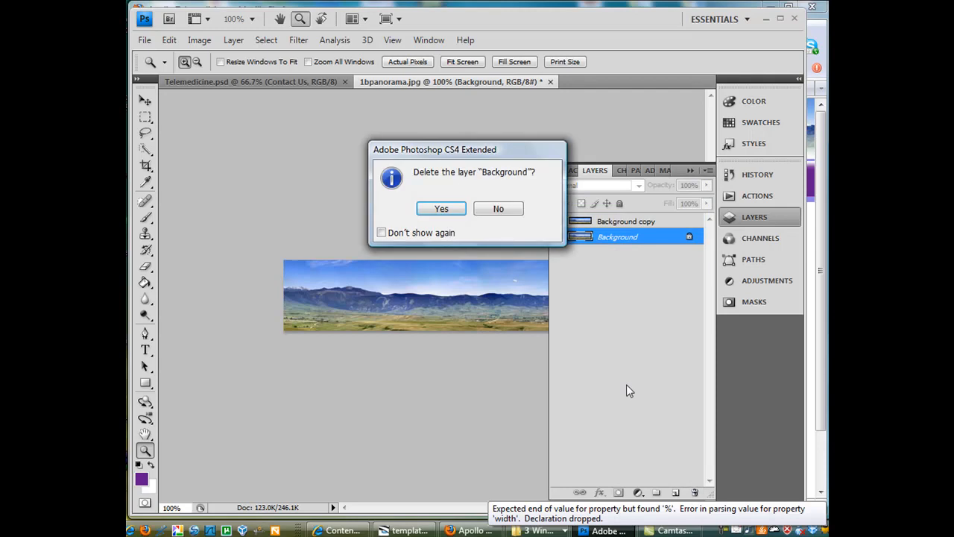
{"action": "left_click", "coordinate": [441, 209]}
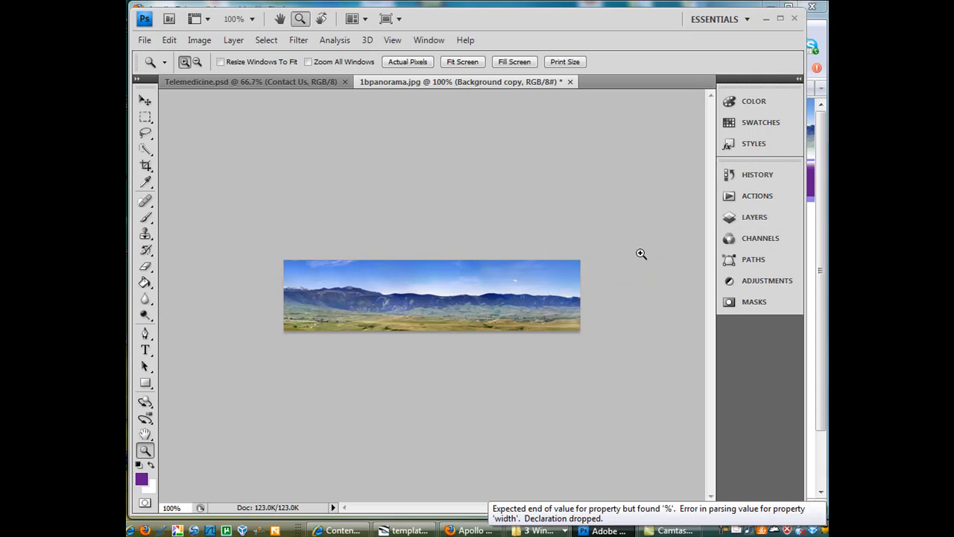
{"action": "mouse_move", "coordinate": [665, 281]}
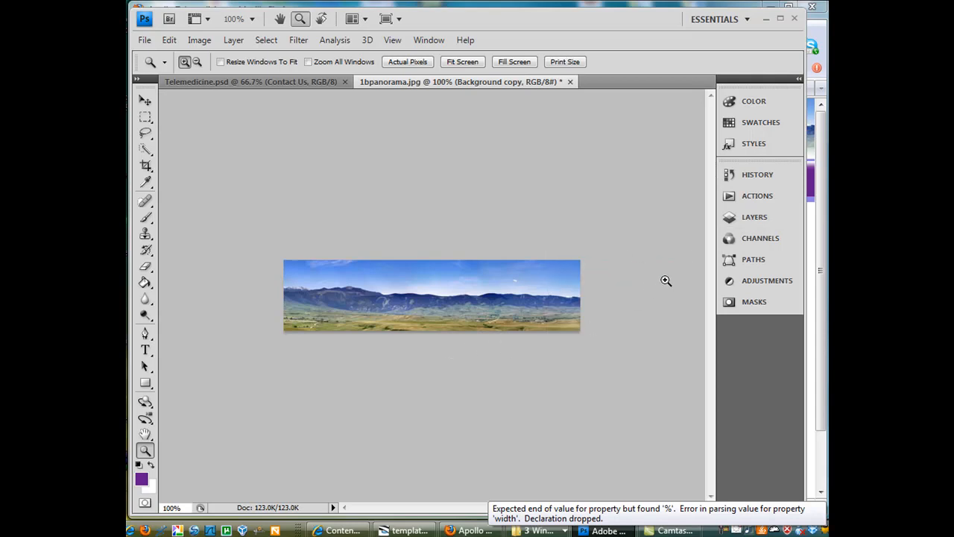
{"action": "left_click", "coordinate": [754, 216]}
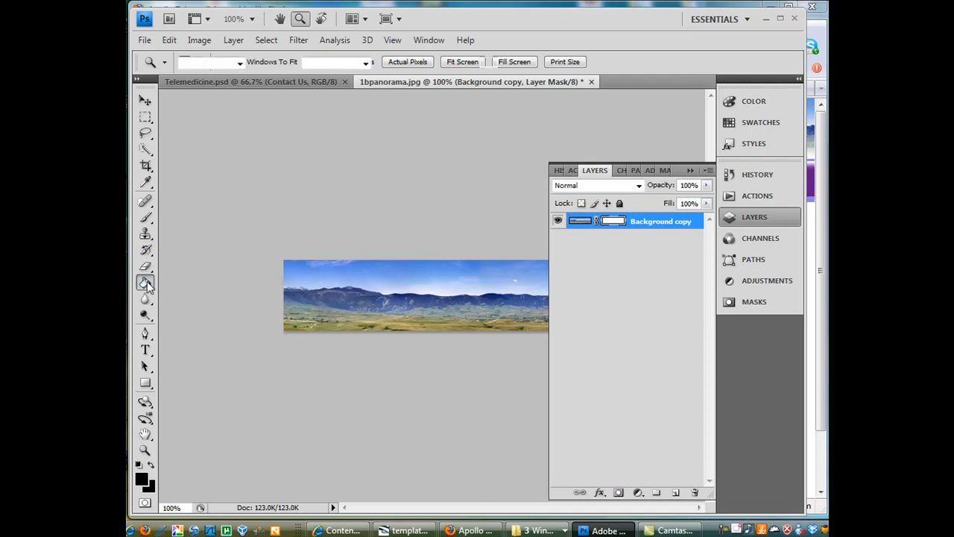
Step: Draw a Black-to-White gradient on the layer mask to fade the panorama
{"action": "left_click", "coordinate": [146, 284]}
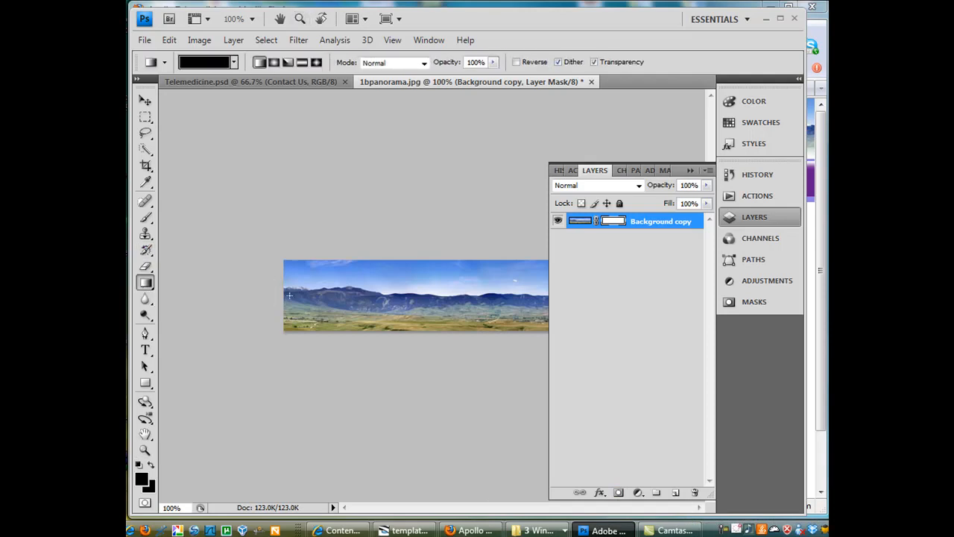
{"action": "left_click_drag", "start_coordinate": [291, 291], "coordinate": [534, 289]}
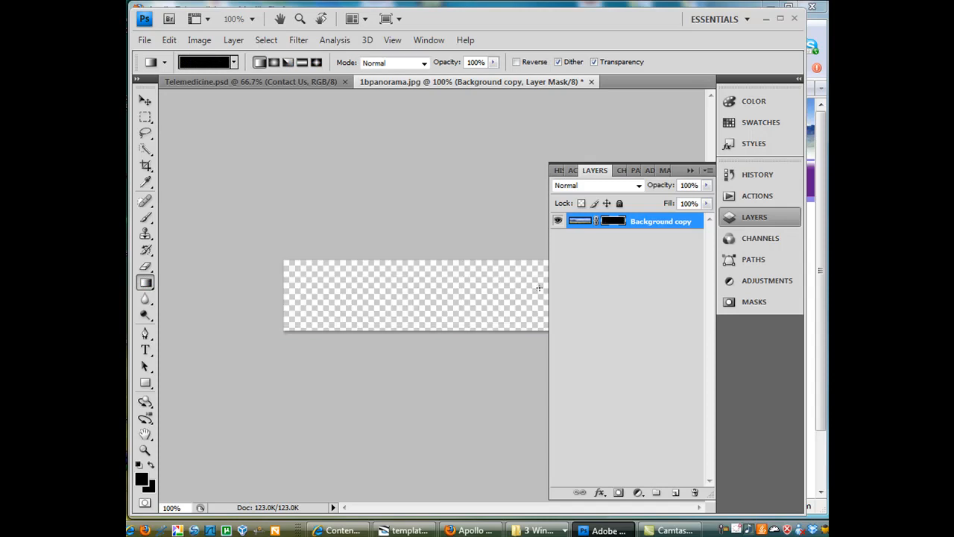
{"action": "mouse_move", "coordinate": [220, 61]}
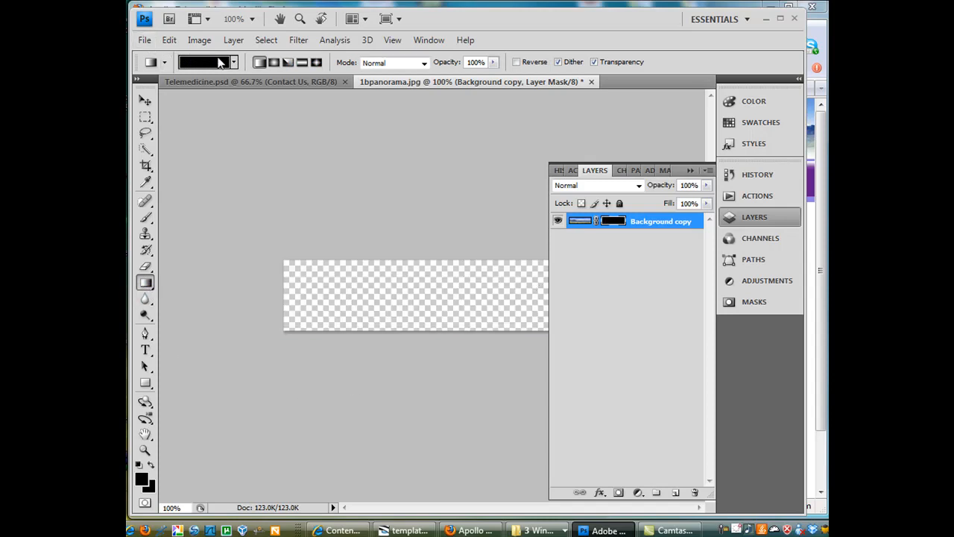
{"action": "left_click", "coordinate": [235, 63]}
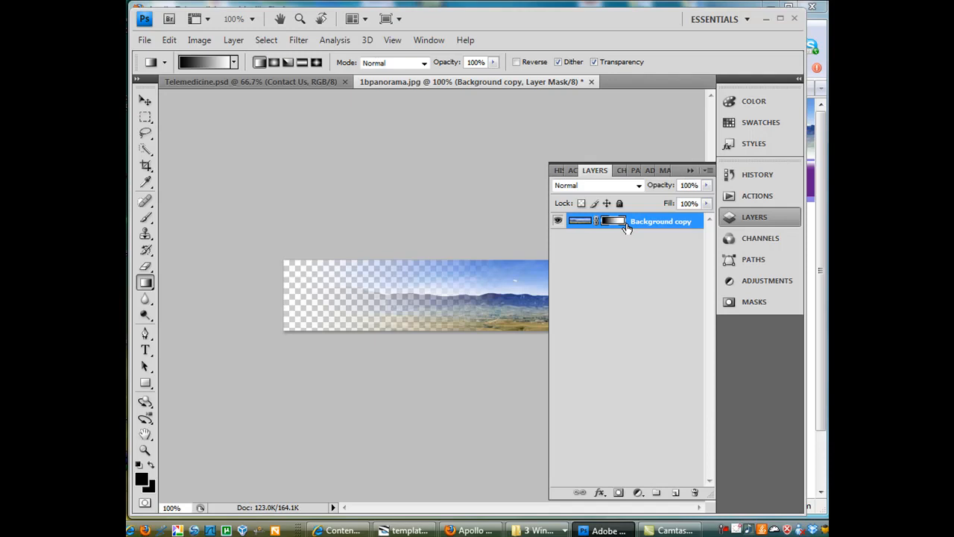
{"action": "left_click", "coordinate": [692, 170]}
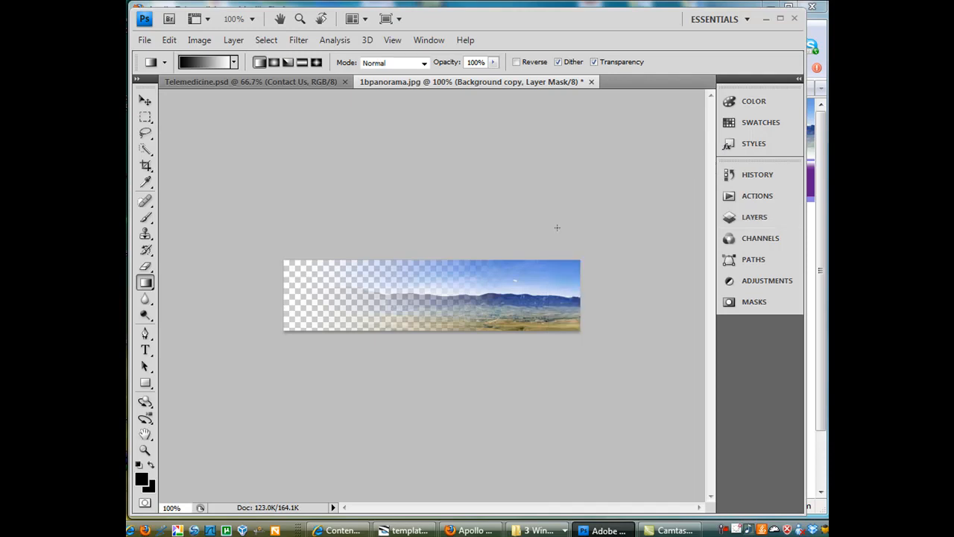
{"action": "mouse_move", "coordinate": [286, 295]}
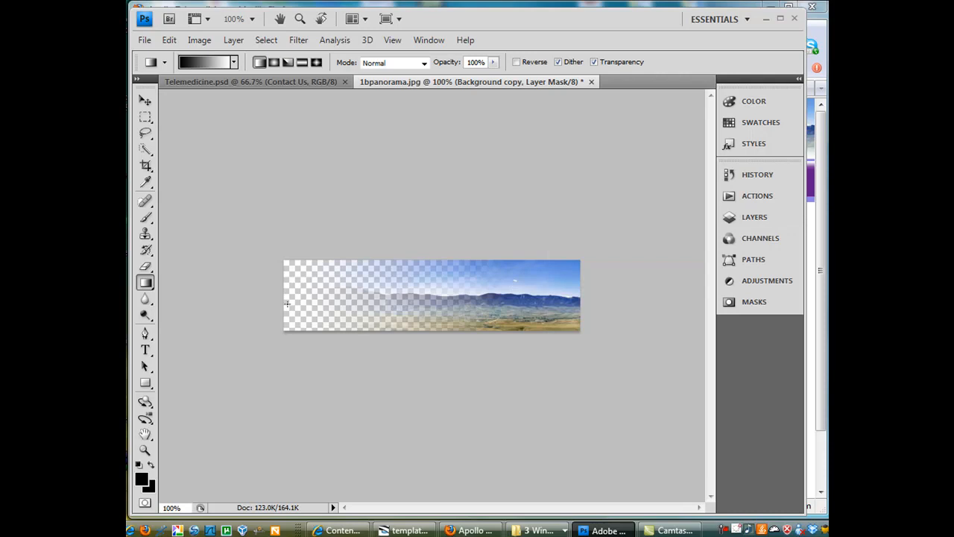
Step: Redraw shorter gradients so only the panorama's left end fades to transparency
{"action": "left_click_drag", "start_coordinate": [291, 291], "coordinate": [405, 293]}
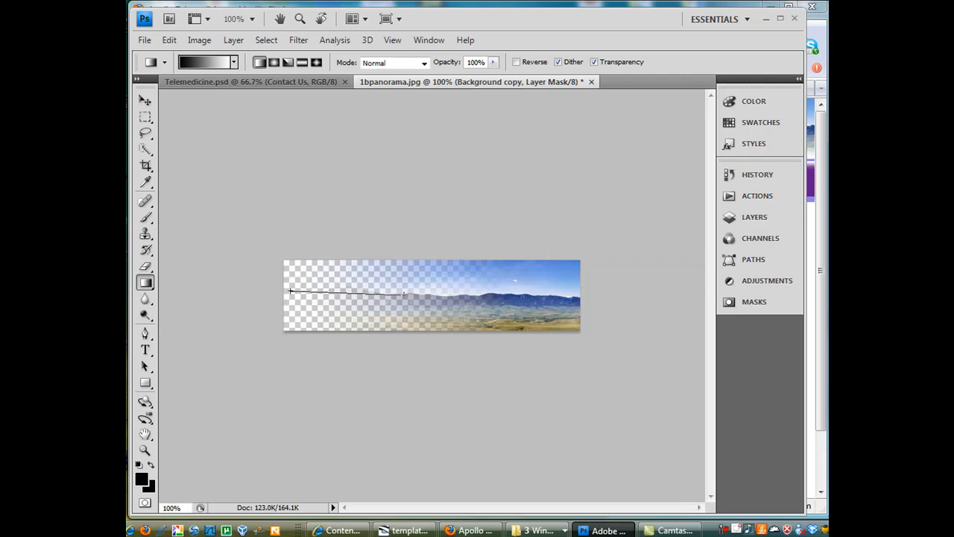
{"action": "left_click_drag", "start_coordinate": [291, 291], "coordinate": [402, 295]}
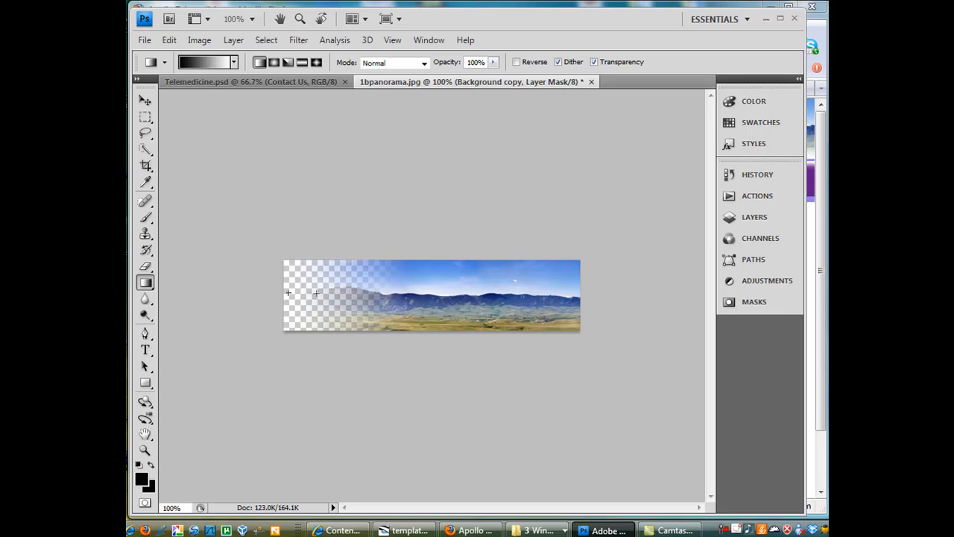
{"action": "left_click_drag", "start_coordinate": [286, 293], "coordinate": [373, 336]}
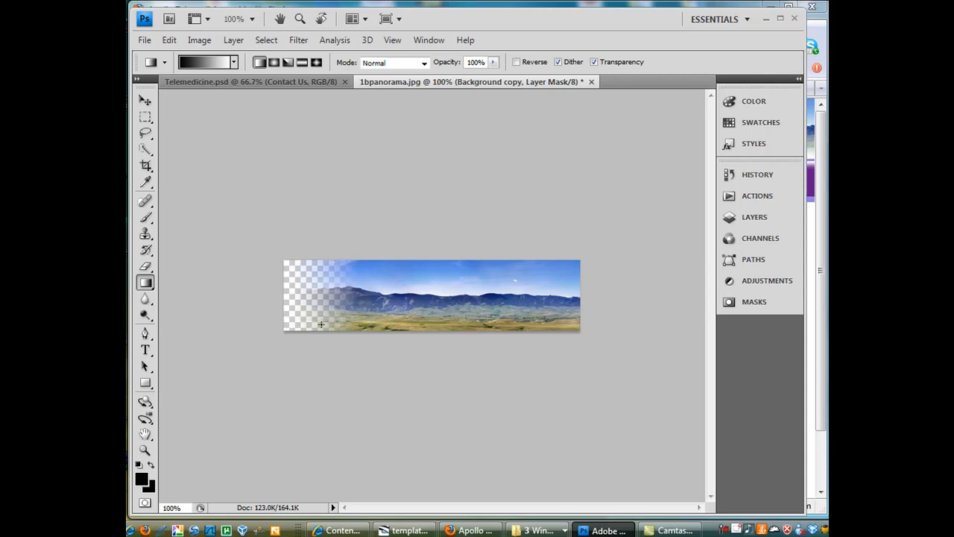
{"action": "mouse_move", "coordinate": [530, 334]}
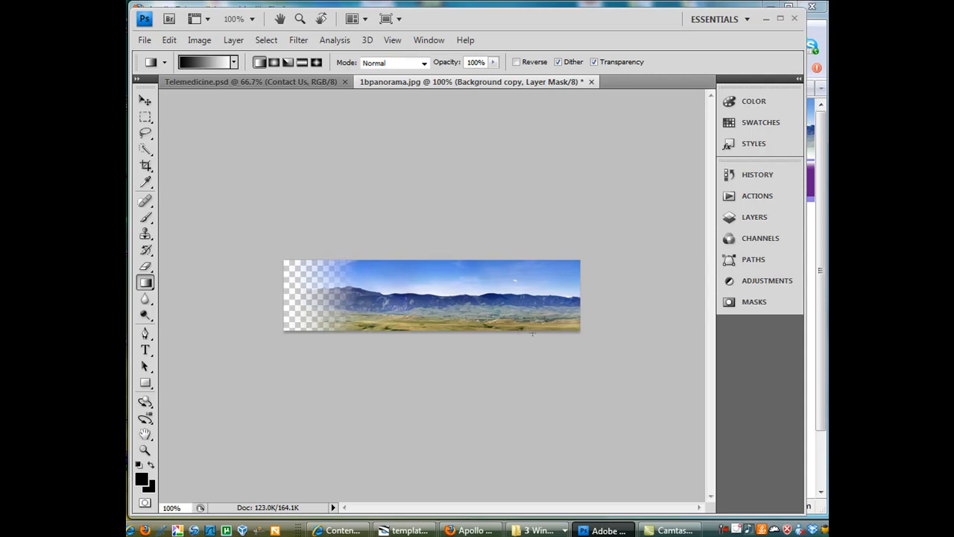
Step: Switch to the Rectangular Marquee, set Feather to 12 px and dismiss the 50% selection warning
{"action": "left_click", "coordinate": [146, 116]}
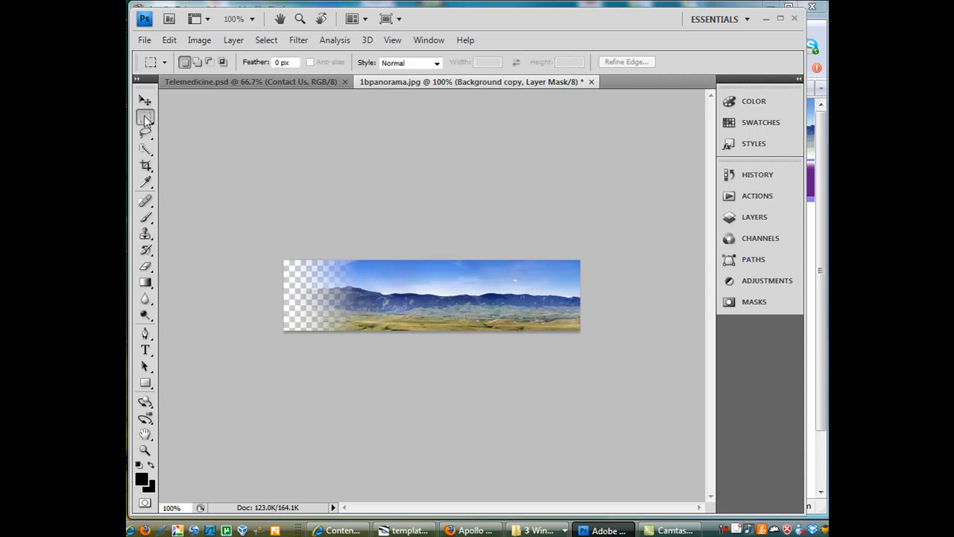
{"action": "left_click", "coordinate": [146, 116]}
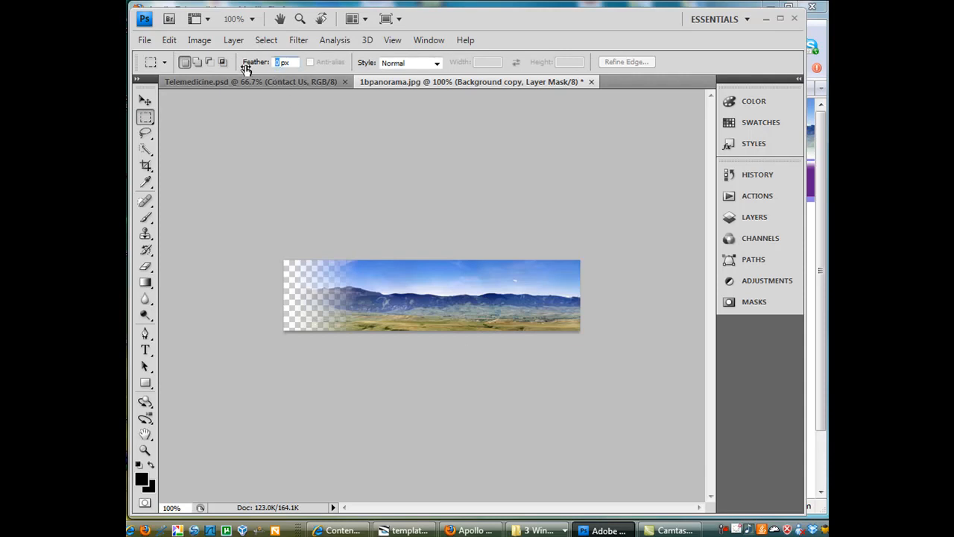
{"action": "type", "text": "12"}
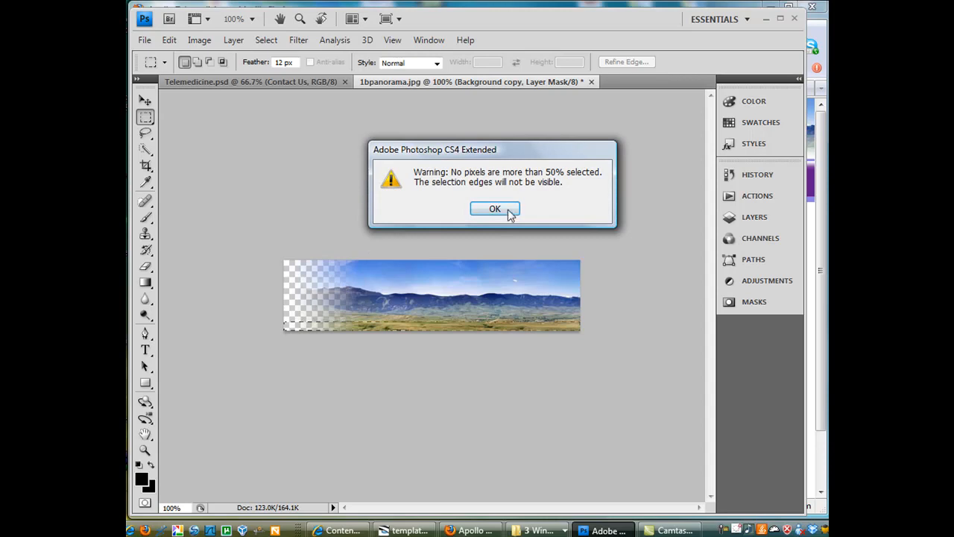
{"action": "left_click", "coordinate": [495, 209]}
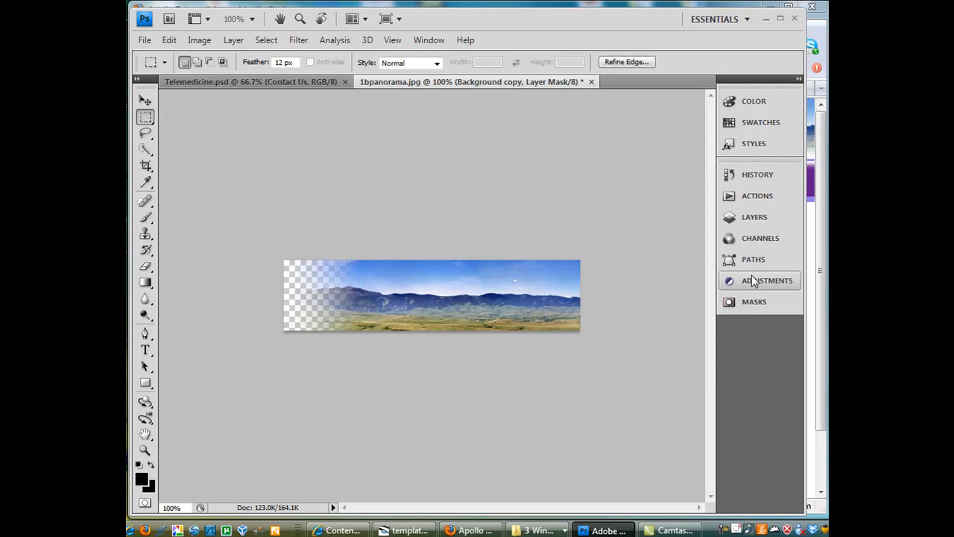
Step: Target the layer mask in the Layers panel and acknowledge the faint-selection warning again
{"action": "left_click", "coordinate": [754, 216]}
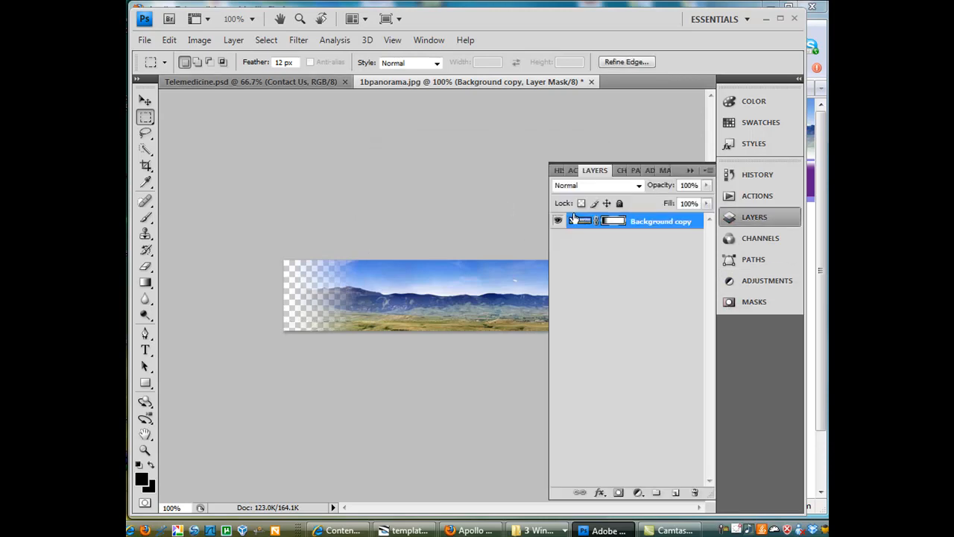
{"action": "left_click", "coordinate": [582, 221]}
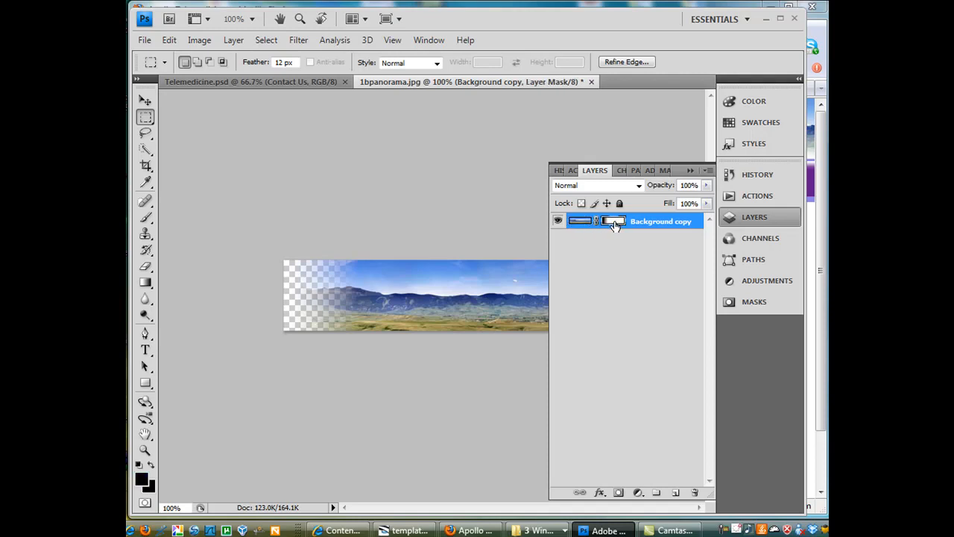
{"action": "mouse_move", "coordinate": [612, 223]}
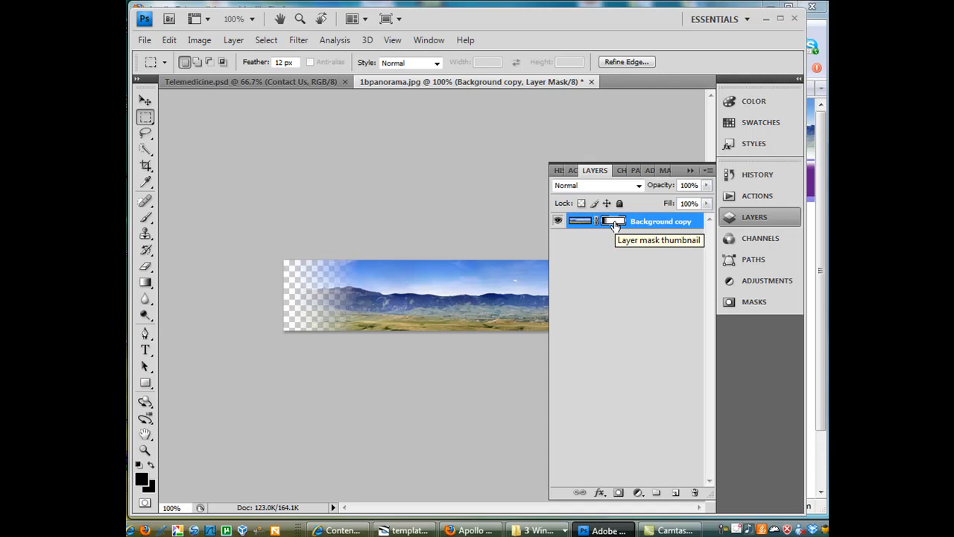
{"action": "left_click", "coordinate": [578, 221]}
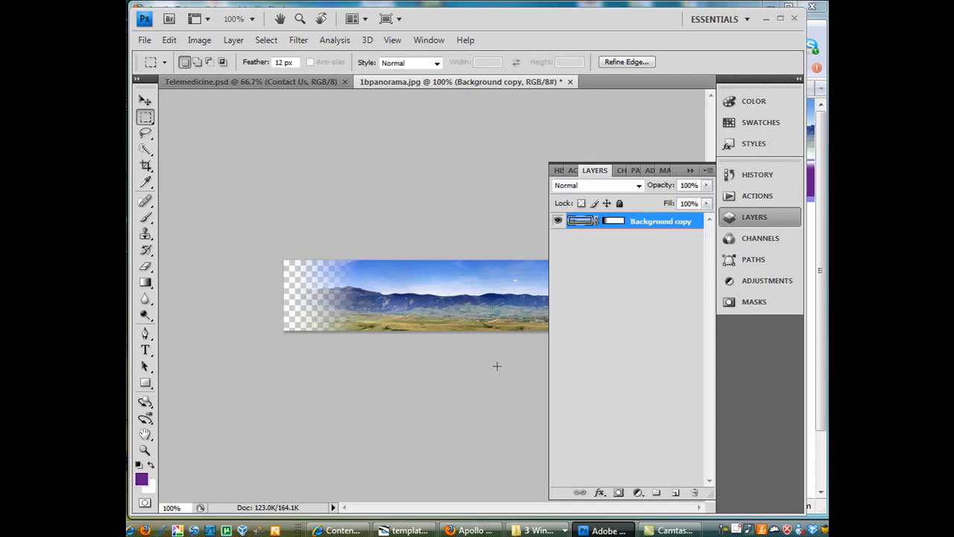
{"action": "mouse_move", "coordinate": [492, 348]}
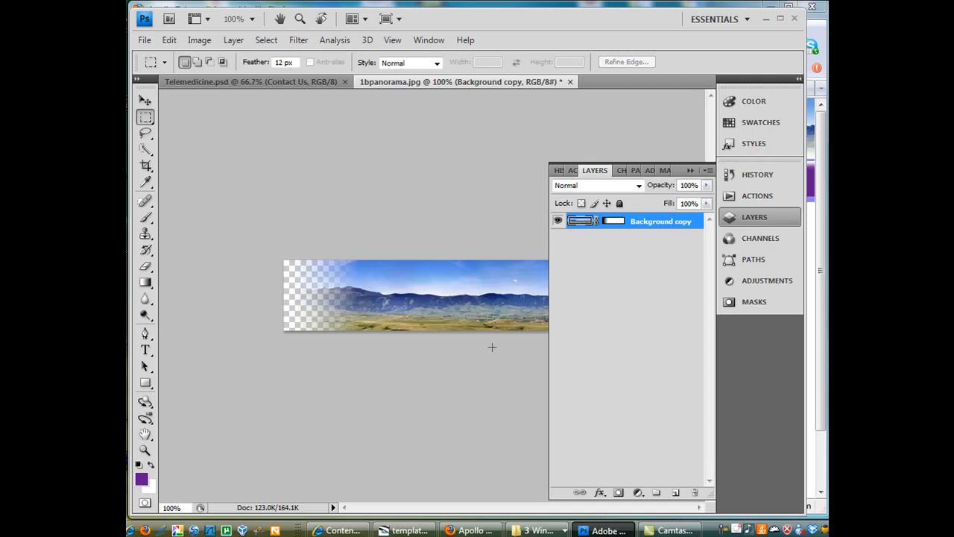
{"action": "mouse_move", "coordinate": [627, 318]}
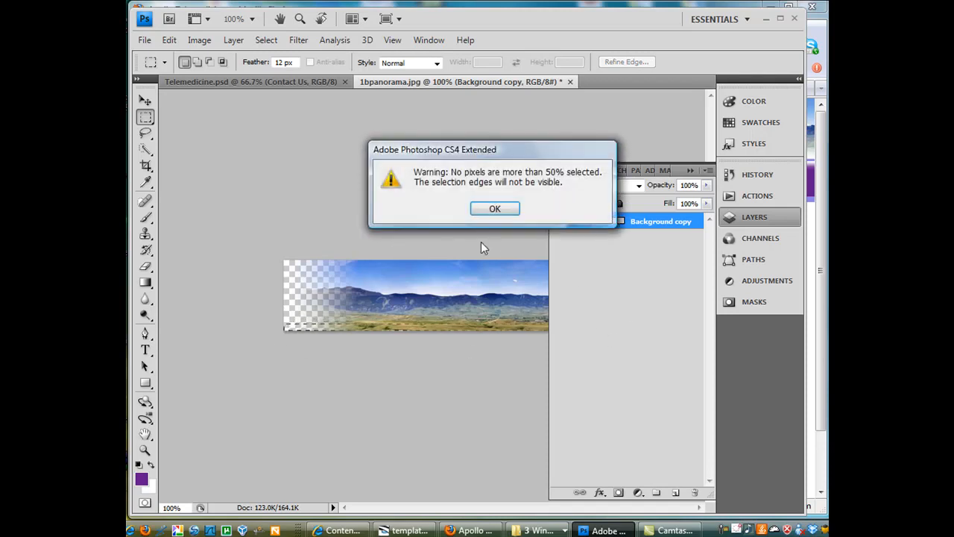
{"action": "left_click", "coordinate": [495, 209]}
{"action": "type", "text": "5"}
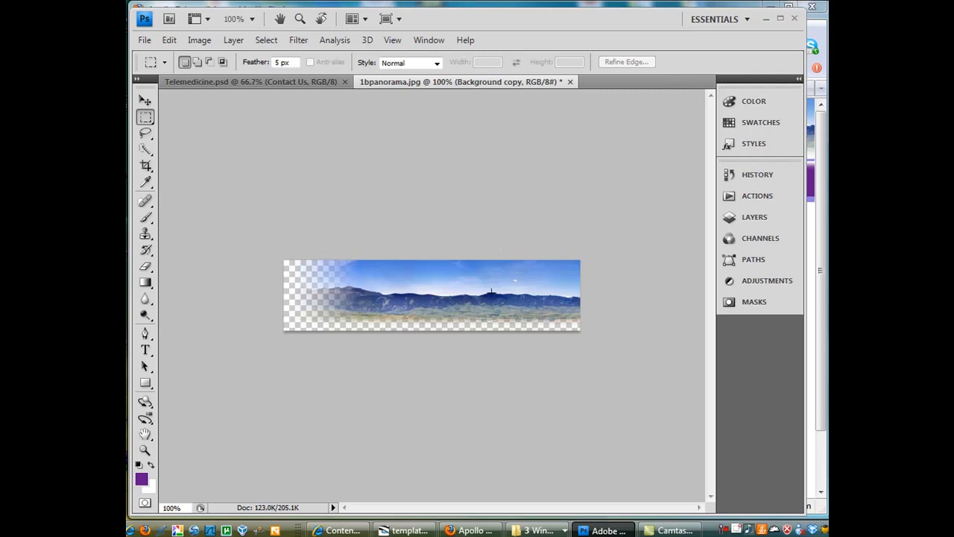
{"action": "mouse_move", "coordinate": [486, 370]}
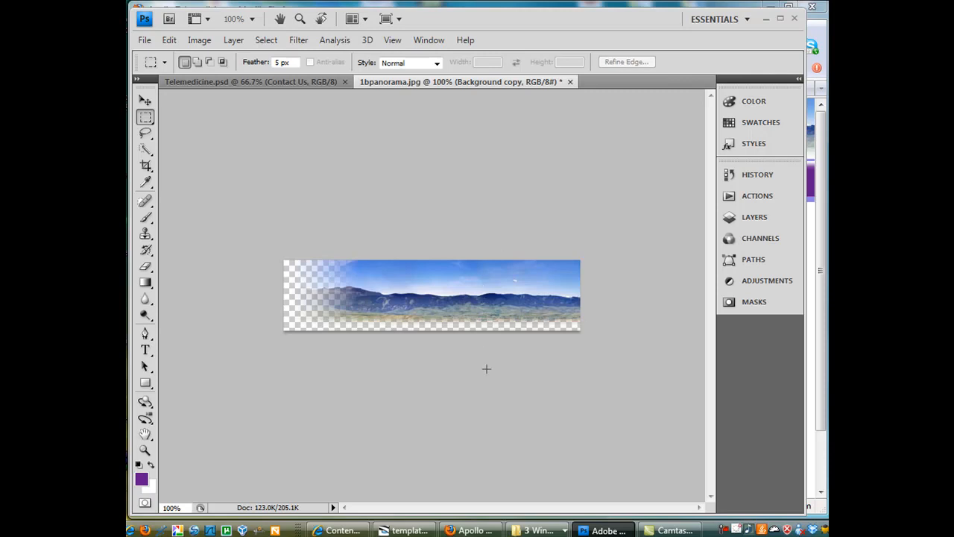
{"action": "mouse_move", "coordinate": [463, 334]}
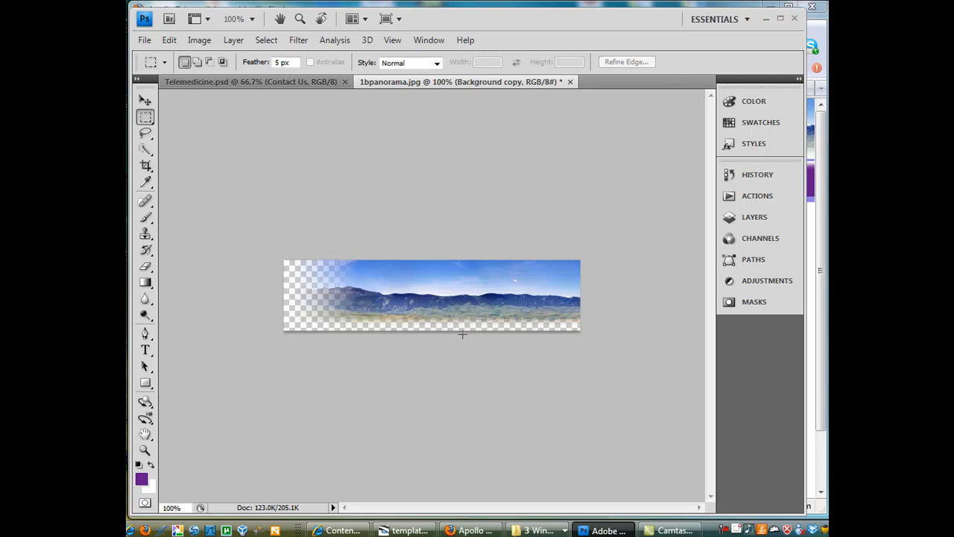
{"action": "mouse_move", "coordinate": [248, 281]}
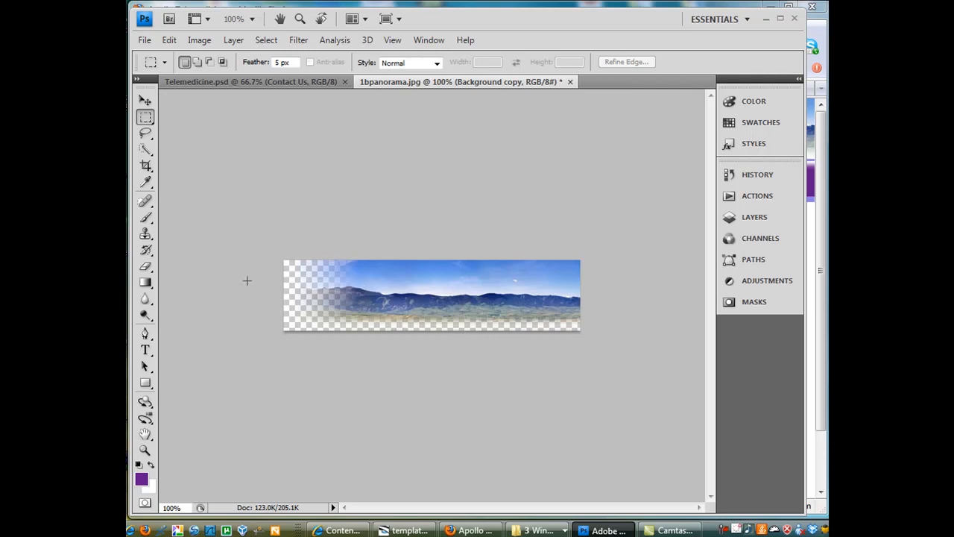
{"action": "mouse_move", "coordinate": [261, 154]}
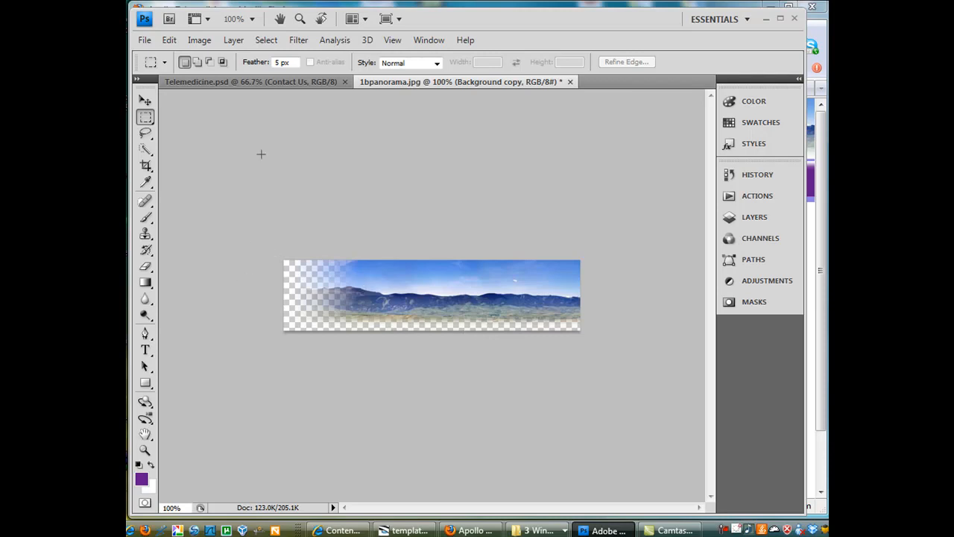
{"action": "left_click", "coordinate": [200, 39]}
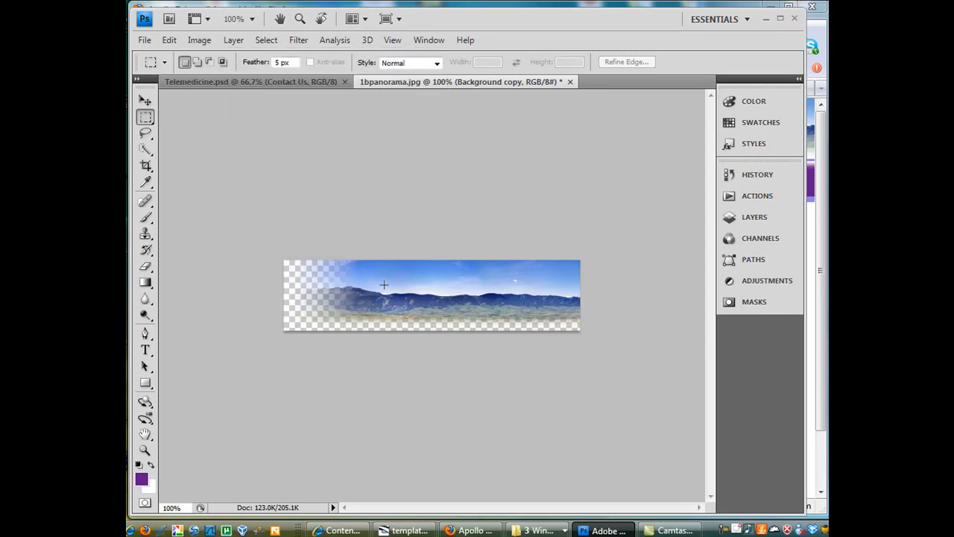
{"action": "mouse_move", "coordinate": [426, 492]}
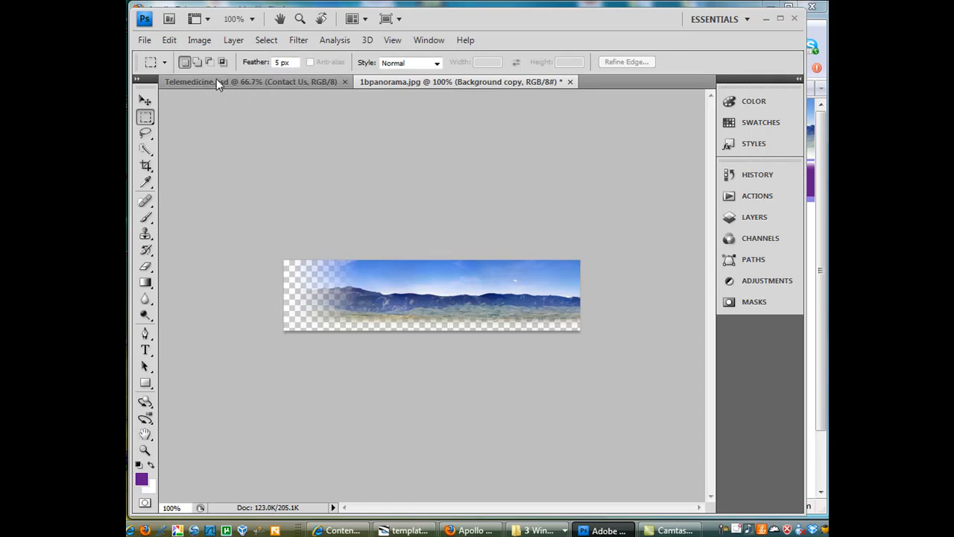
{"action": "left_click", "coordinate": [198, 39]}
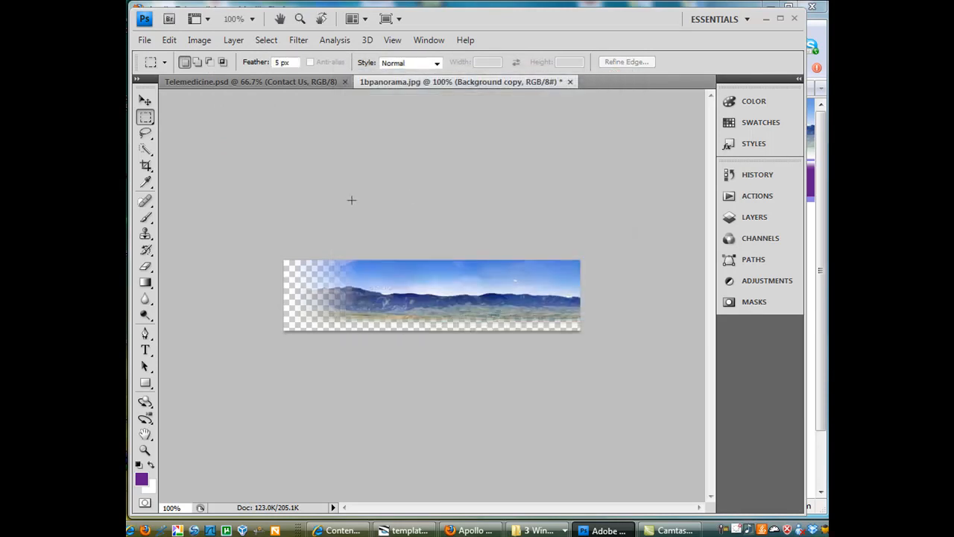
{"action": "left_click", "coordinate": [146, 40]}
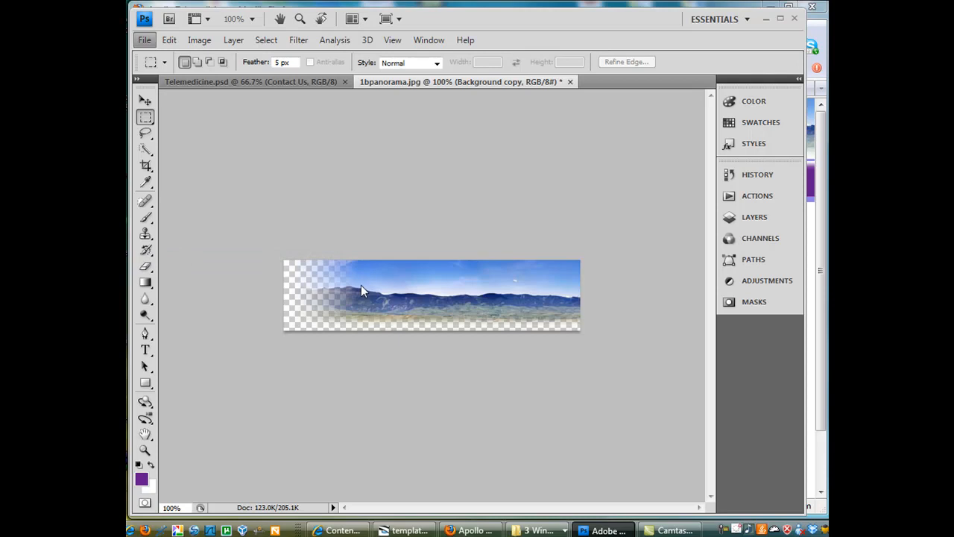
Step: In Save for Web & Devices, choose PNG-24 format with Transparency ticked
{"action": "left_click", "coordinate": [147, 41]}
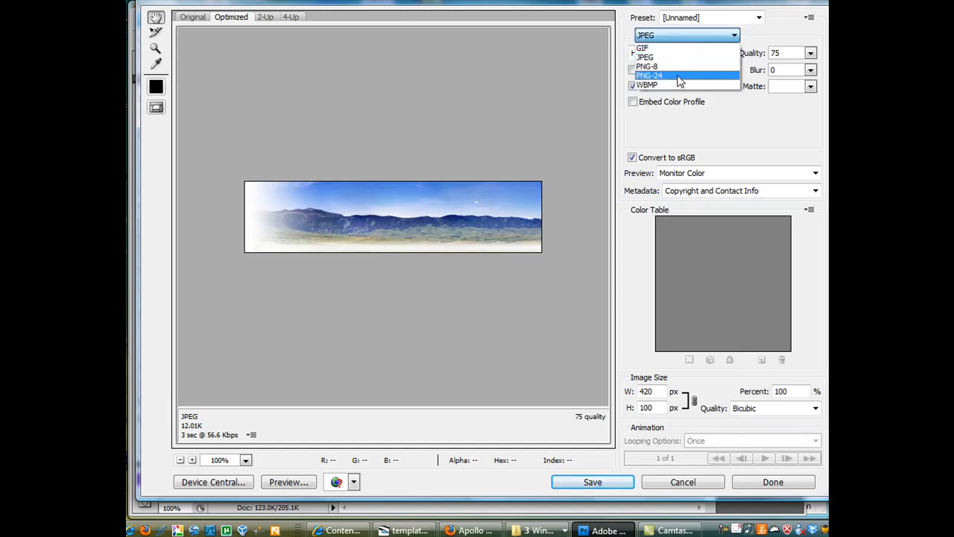
{"action": "left_click", "coordinate": [650, 74]}
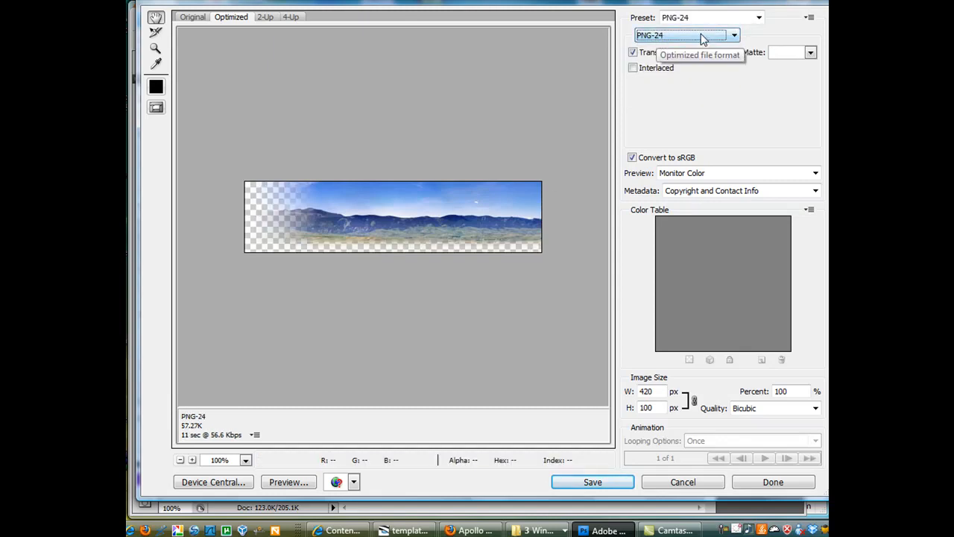
{"action": "mouse_move", "coordinate": [567, 373]}
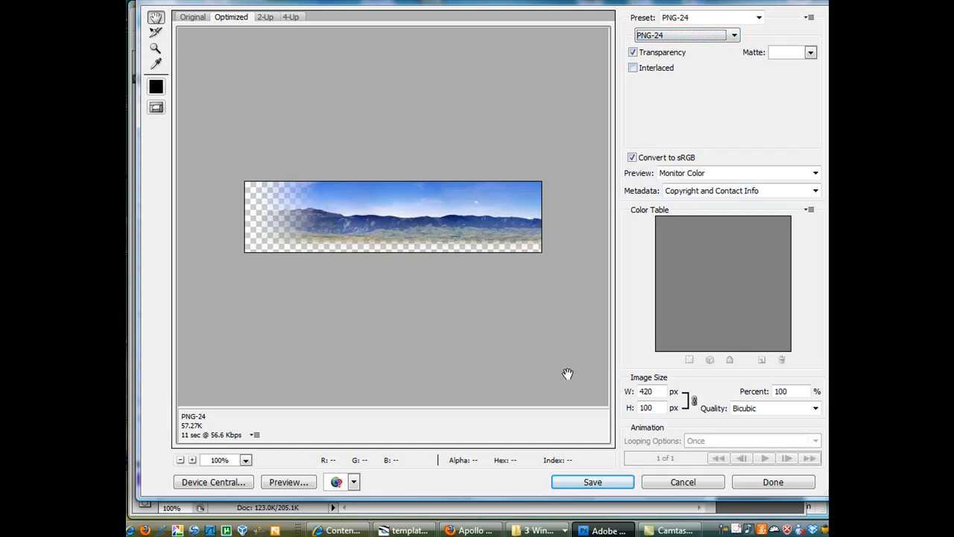
{"action": "left_click", "coordinate": [533, 530]}
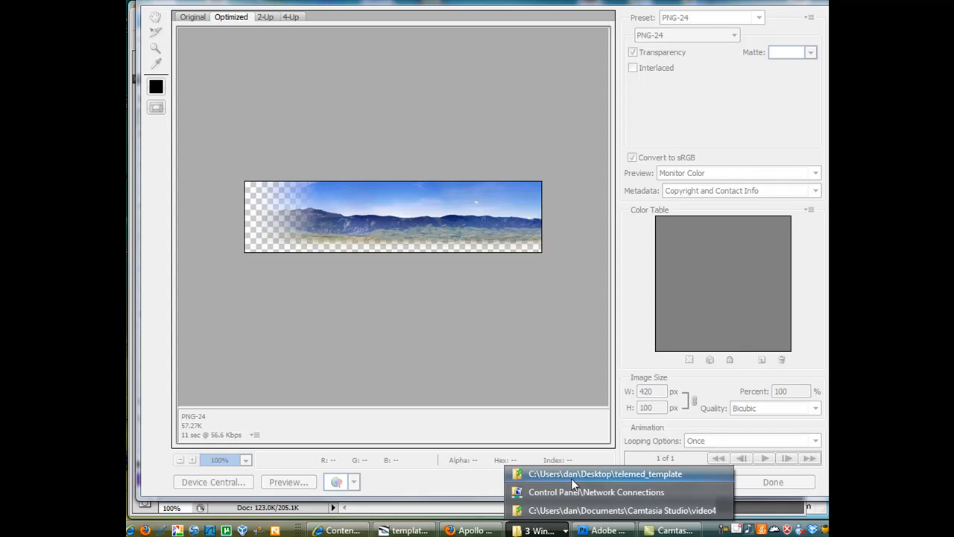
Step: Browse into the images folder of the telemed_template site in Explorer
{"action": "left_click", "coordinate": [611, 475]}
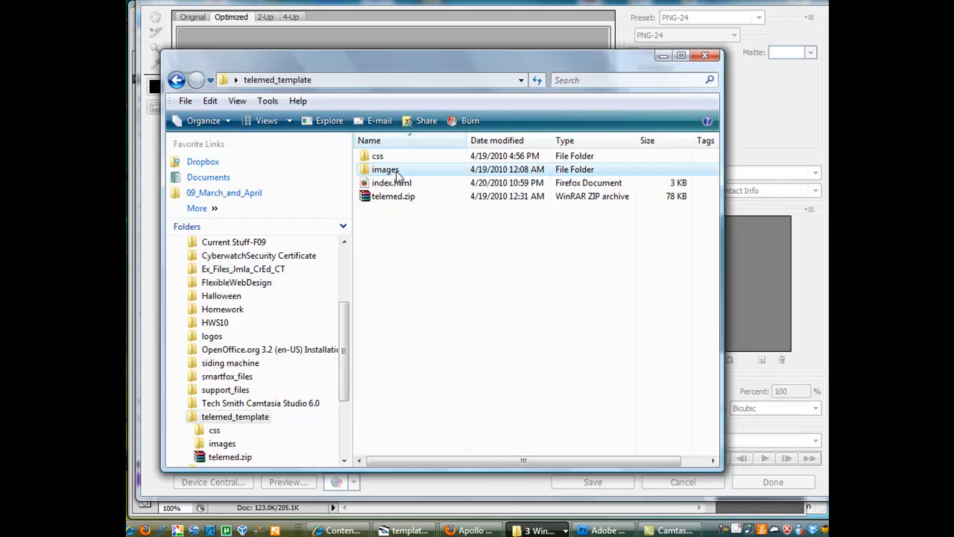
{"action": "double_click", "coordinate": [384, 170]}
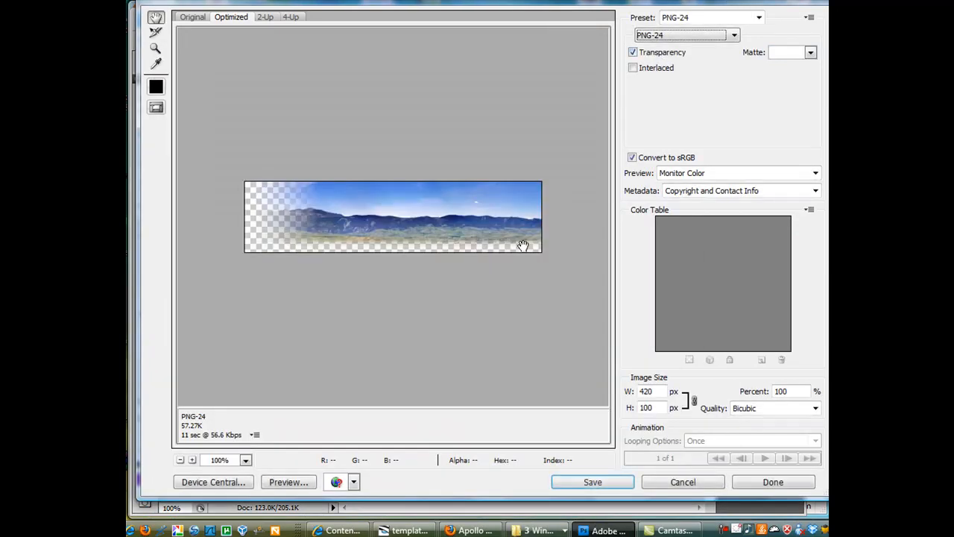
{"action": "mouse_move", "coordinate": [516, 319]}
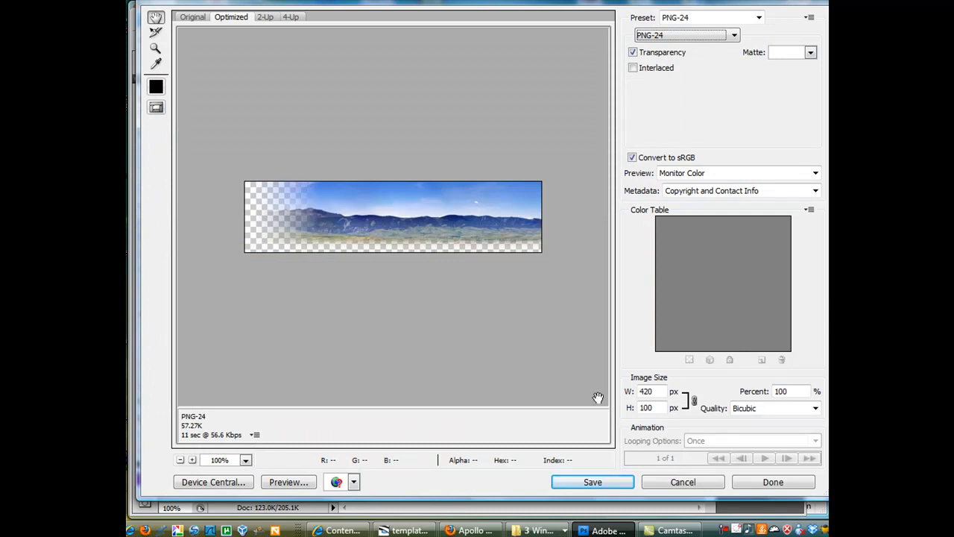
{"action": "mouse_move", "coordinate": [435, 252]}
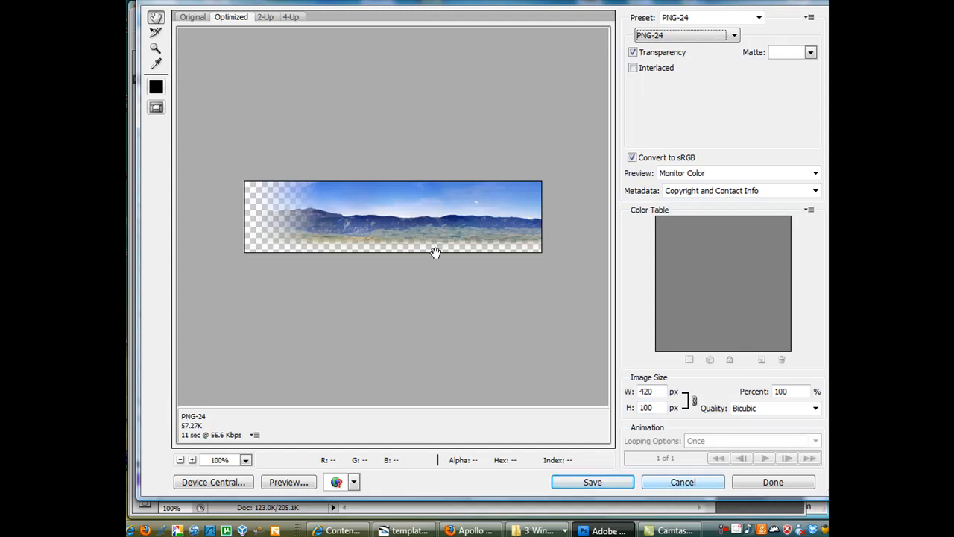
{"action": "mouse_move", "coordinate": [542, 317]}
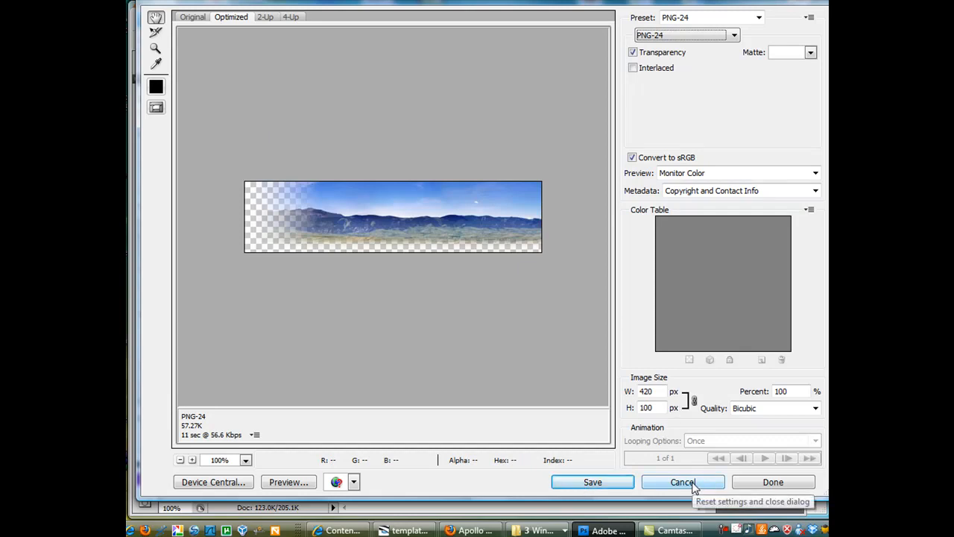
Step: Cancel the Save for Web & Devices export, returning to the faded panorama canvas
{"action": "left_click", "coordinate": [683, 481]}
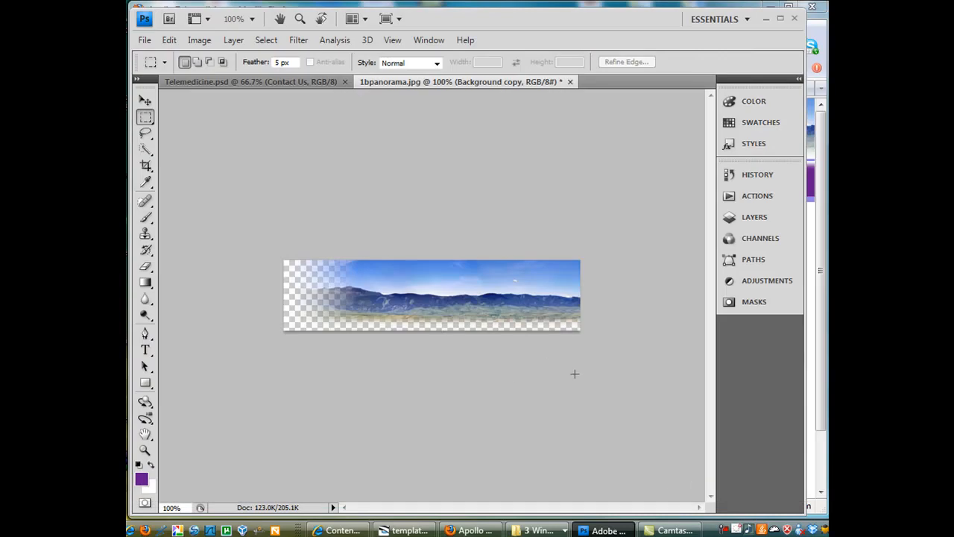
{"action": "mouse_move", "coordinate": [430, 269]}
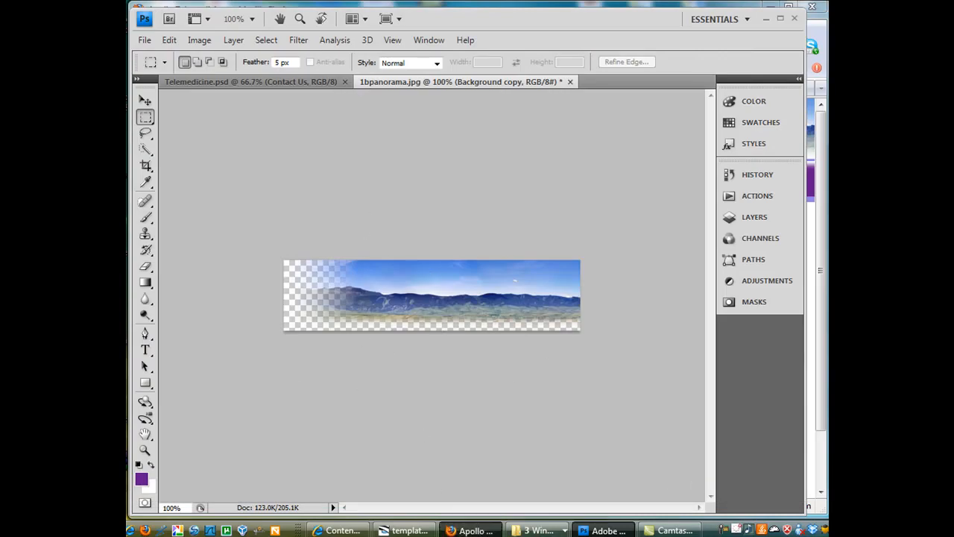
Step: Switch to Firefox showing the Apollo page with the panorama header
{"action": "left_click", "coordinate": [470, 529]}
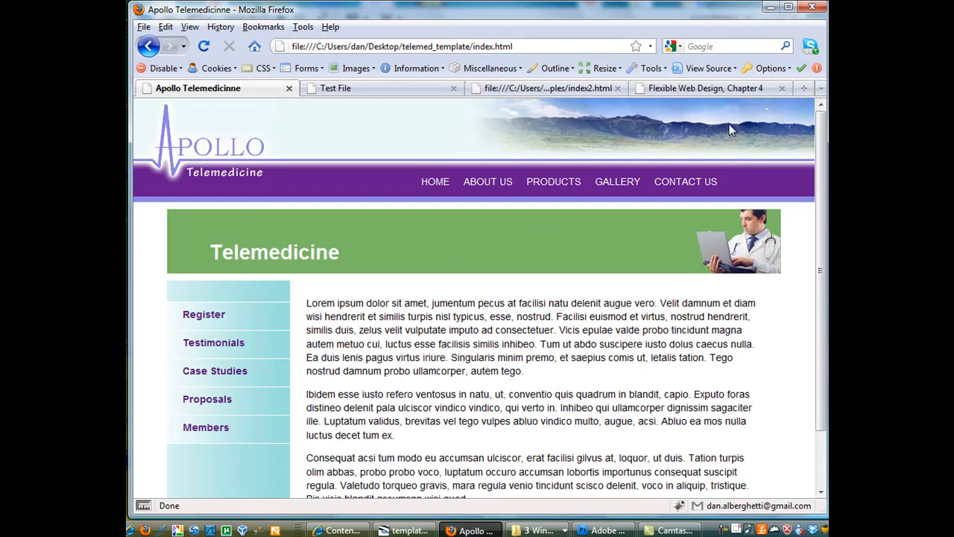
{"action": "mouse_move", "coordinate": [653, 176]}
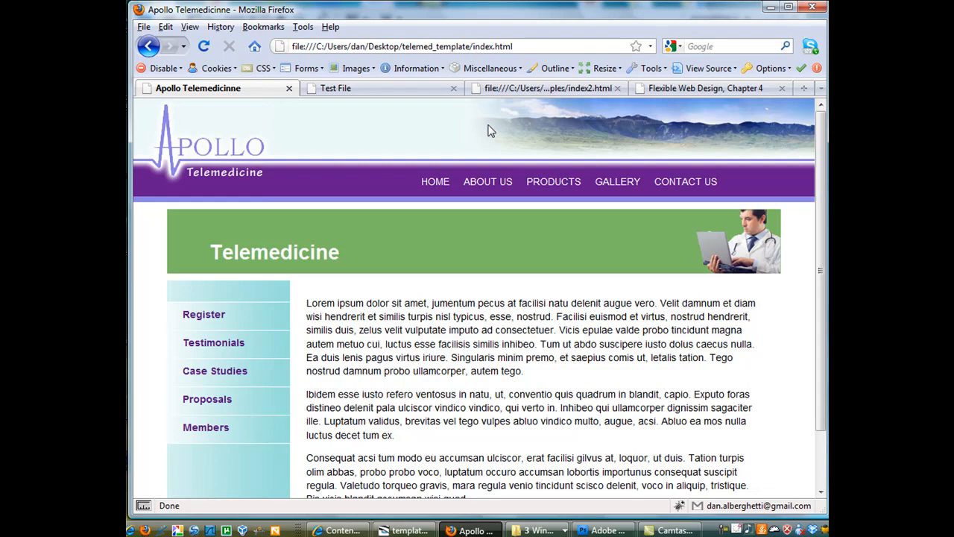
{"action": "mouse_move", "coordinate": [568, 510]}
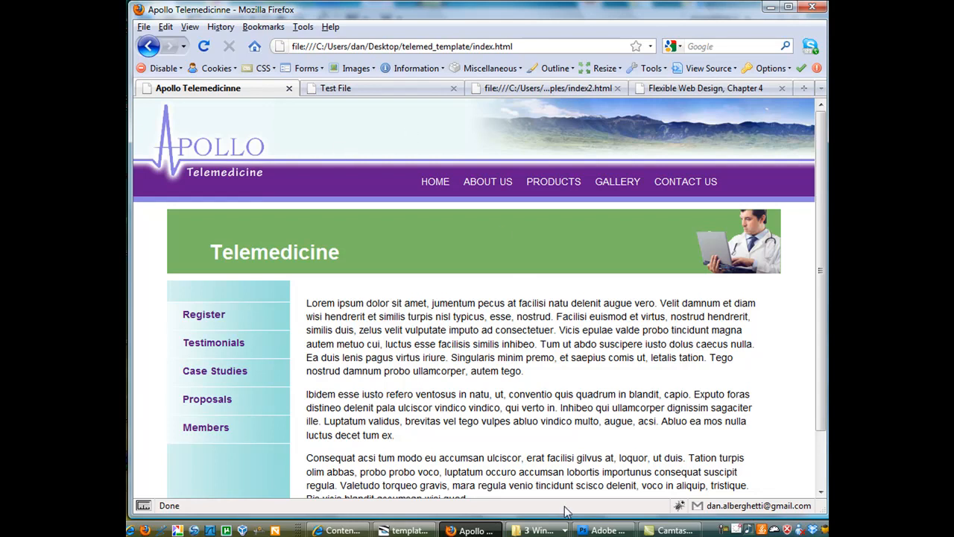